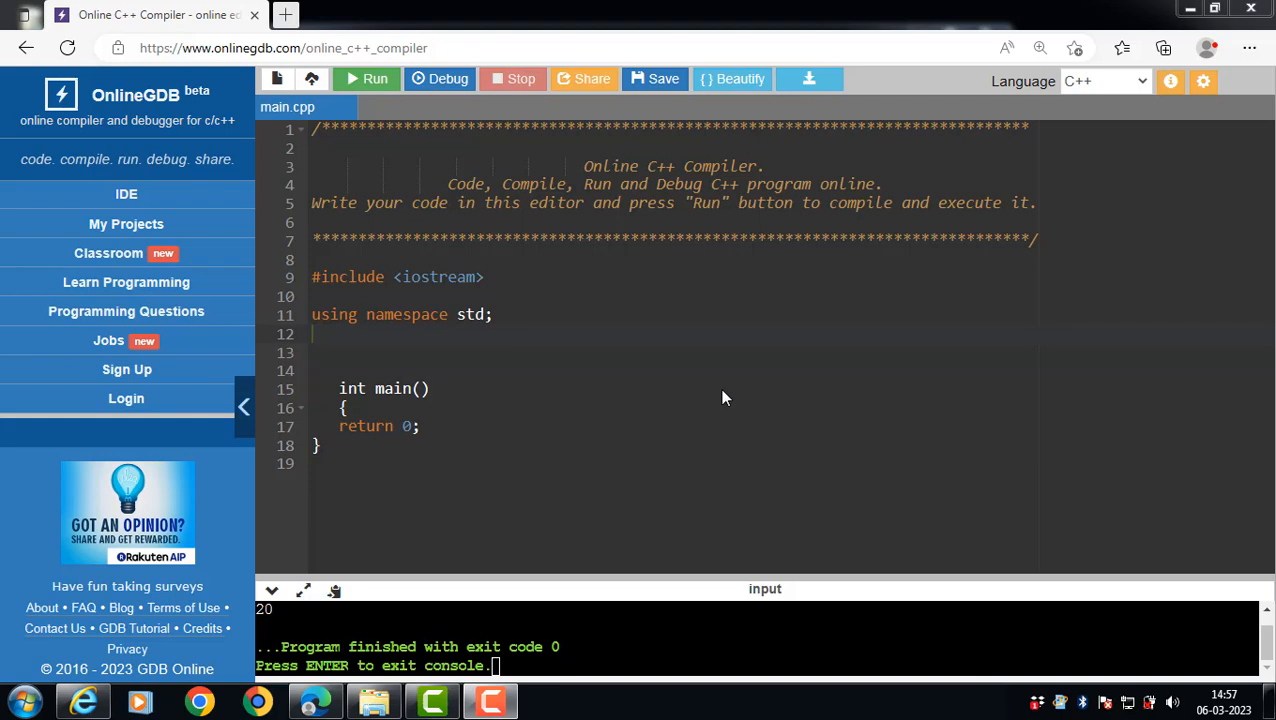
mouse_move(360, 364)
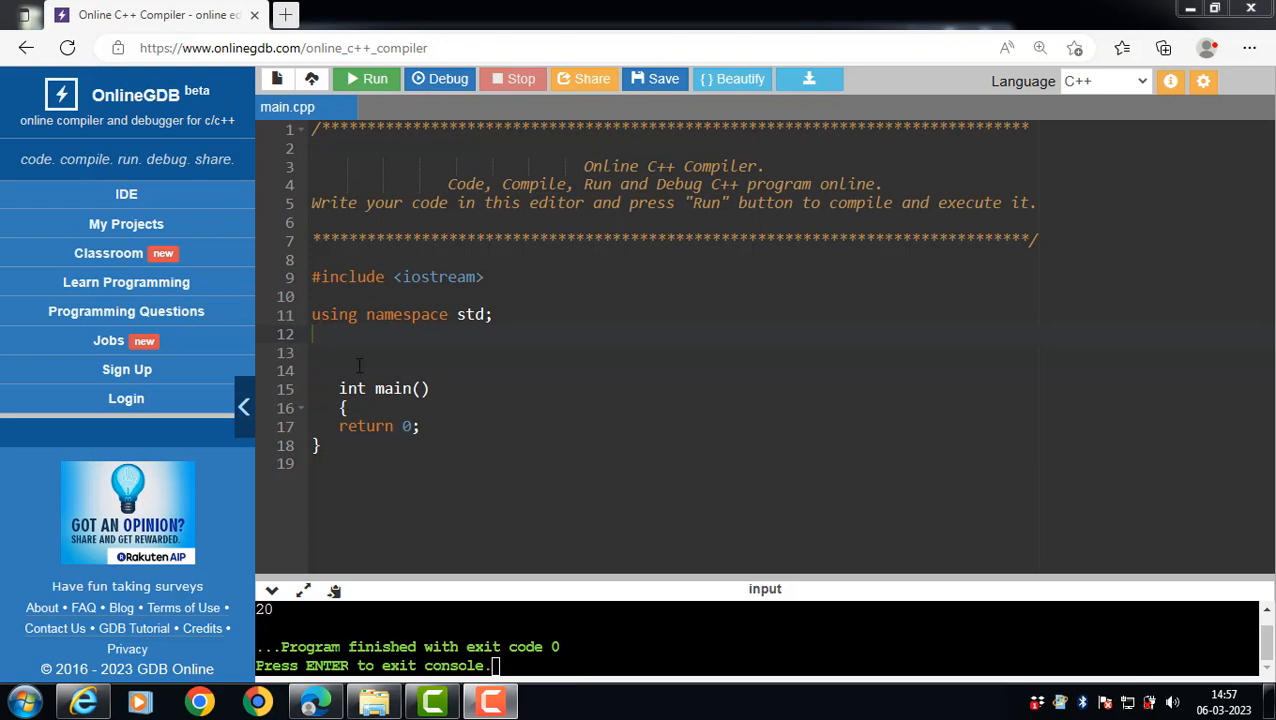
mouse_move(350, 360)
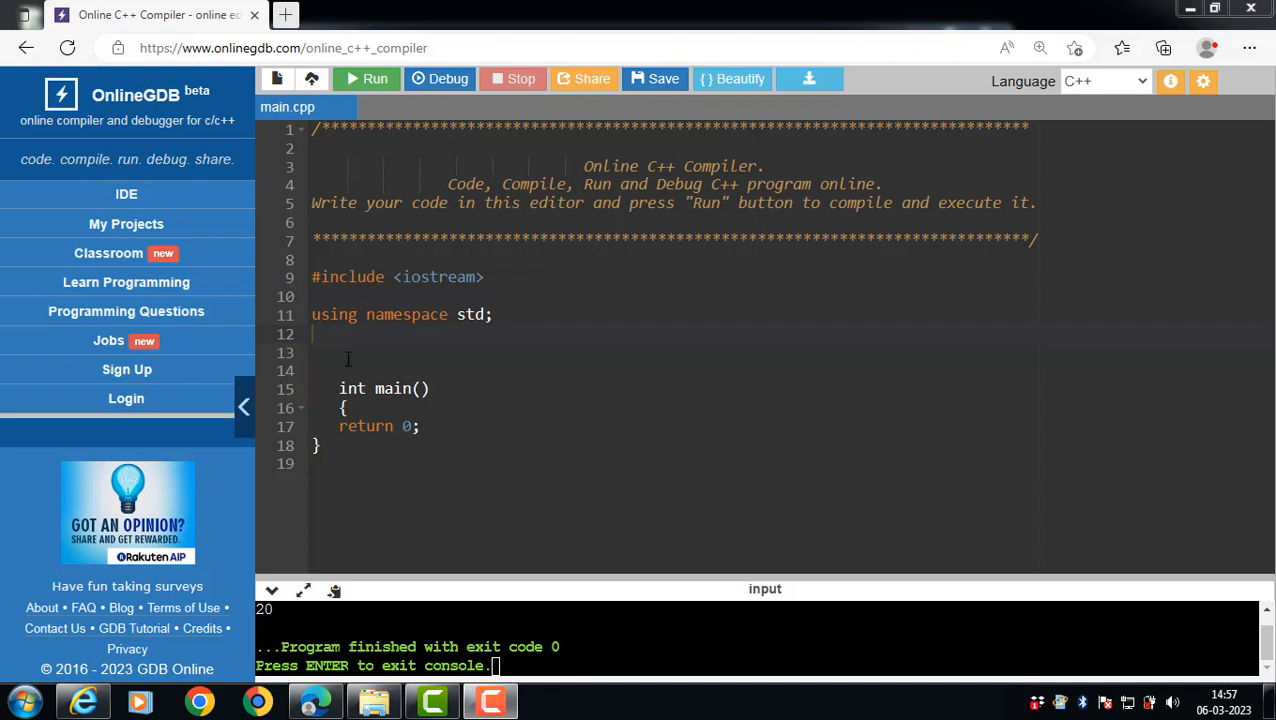
mouse_move(394, 336)
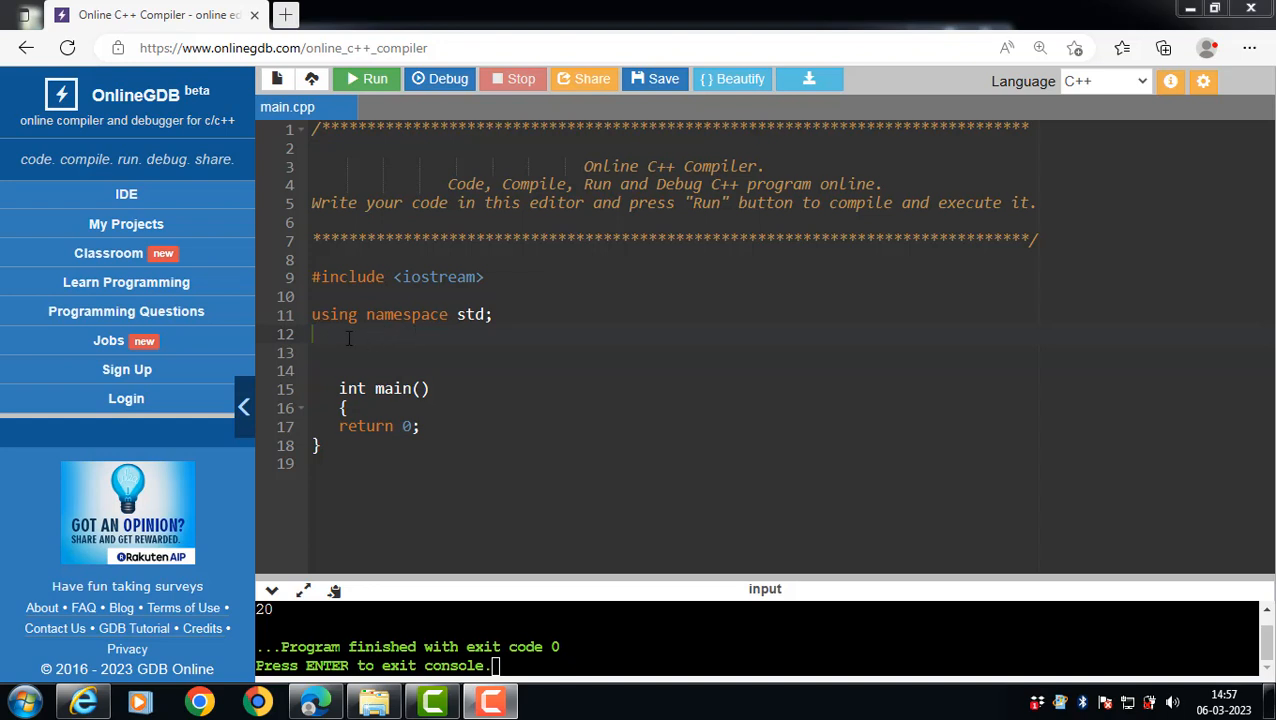
- Write class abc { static int a; } above main, dismissing the Windows colour scheme warning
type("class abc")
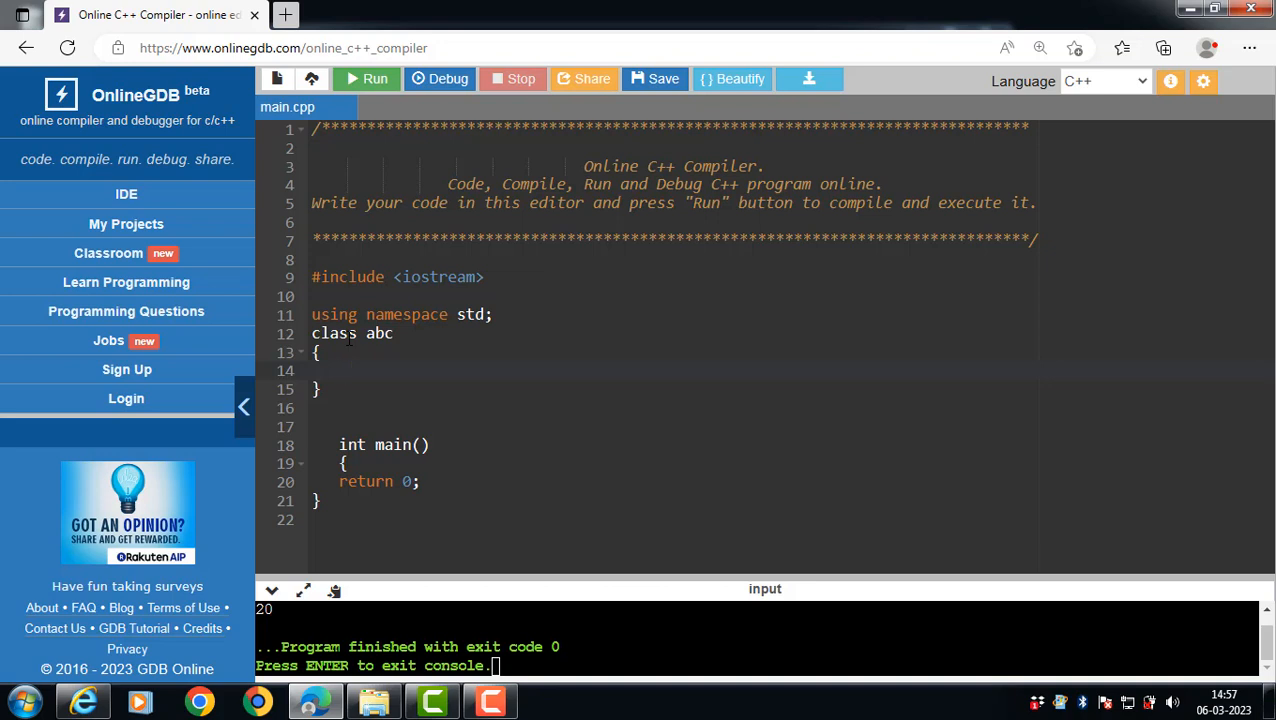
type("static")
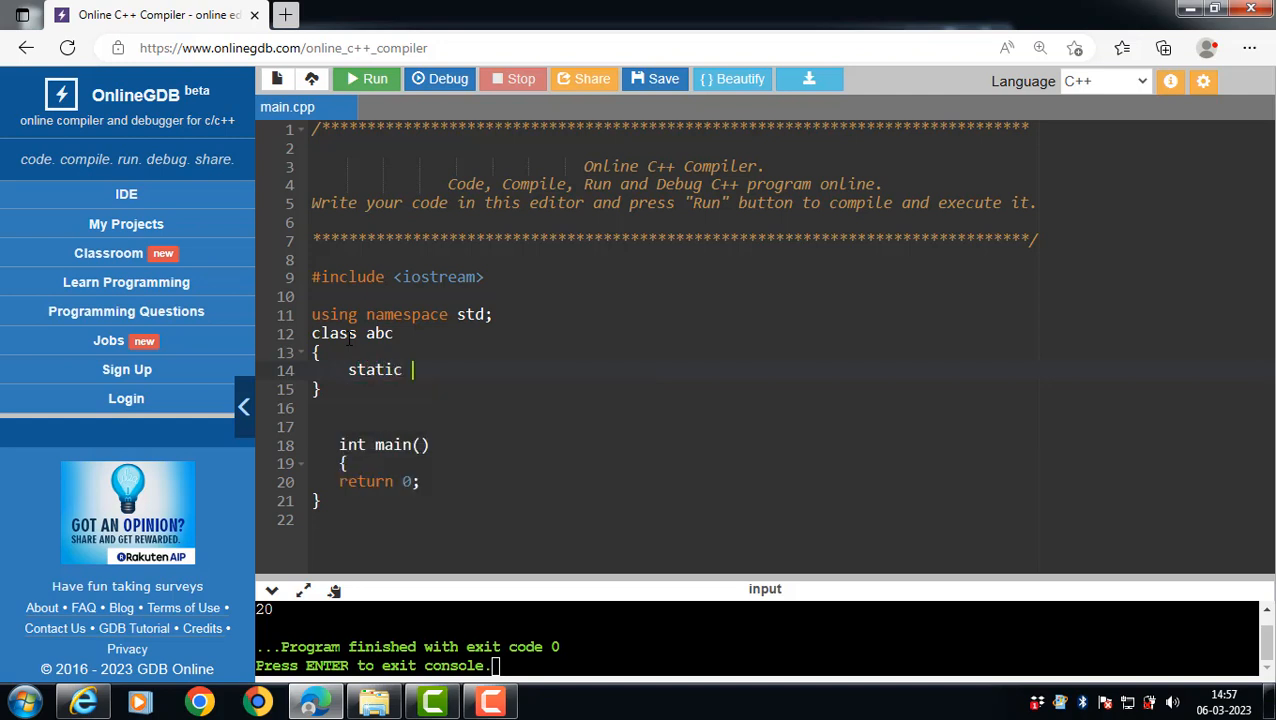
type("int")
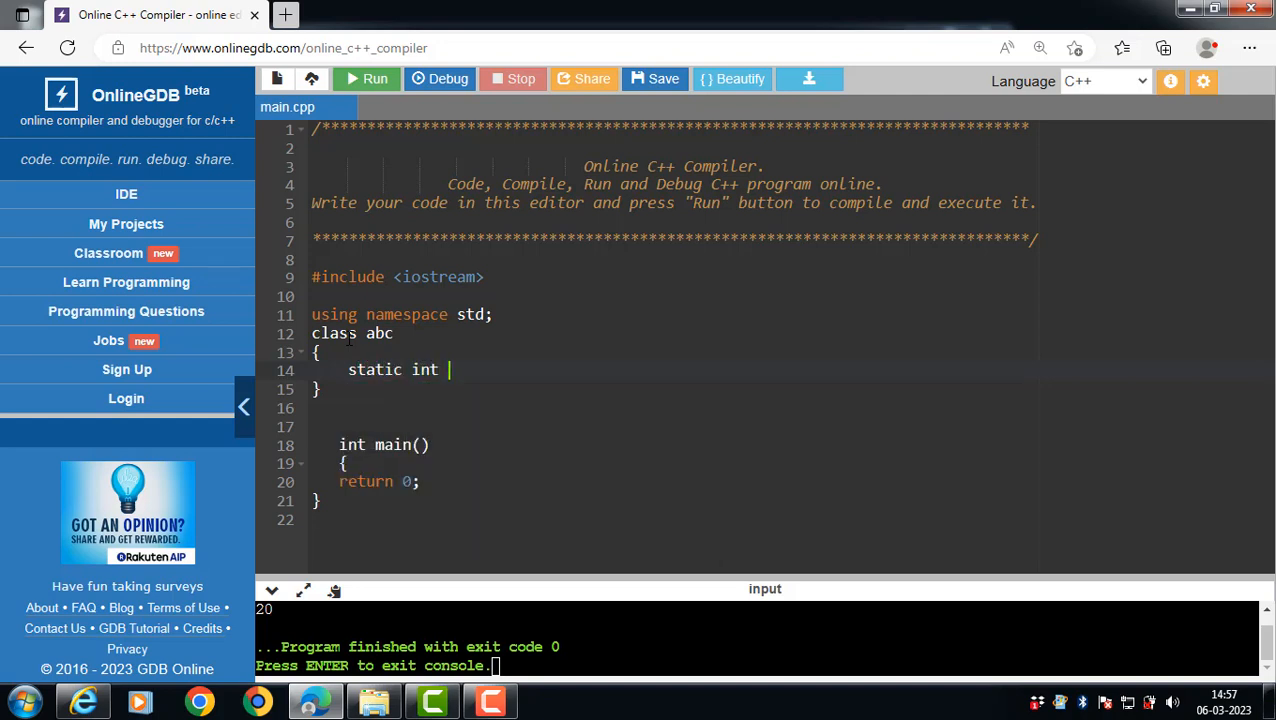
type("a;")
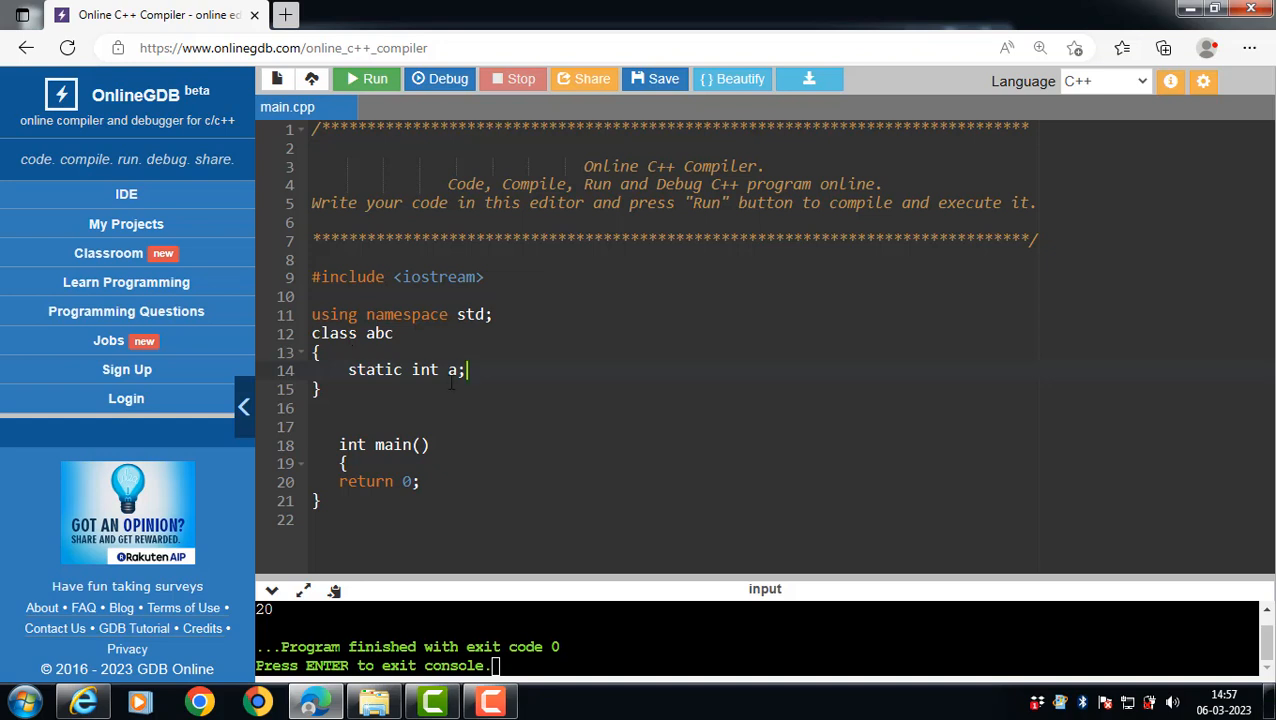
mouse_move(434, 352)
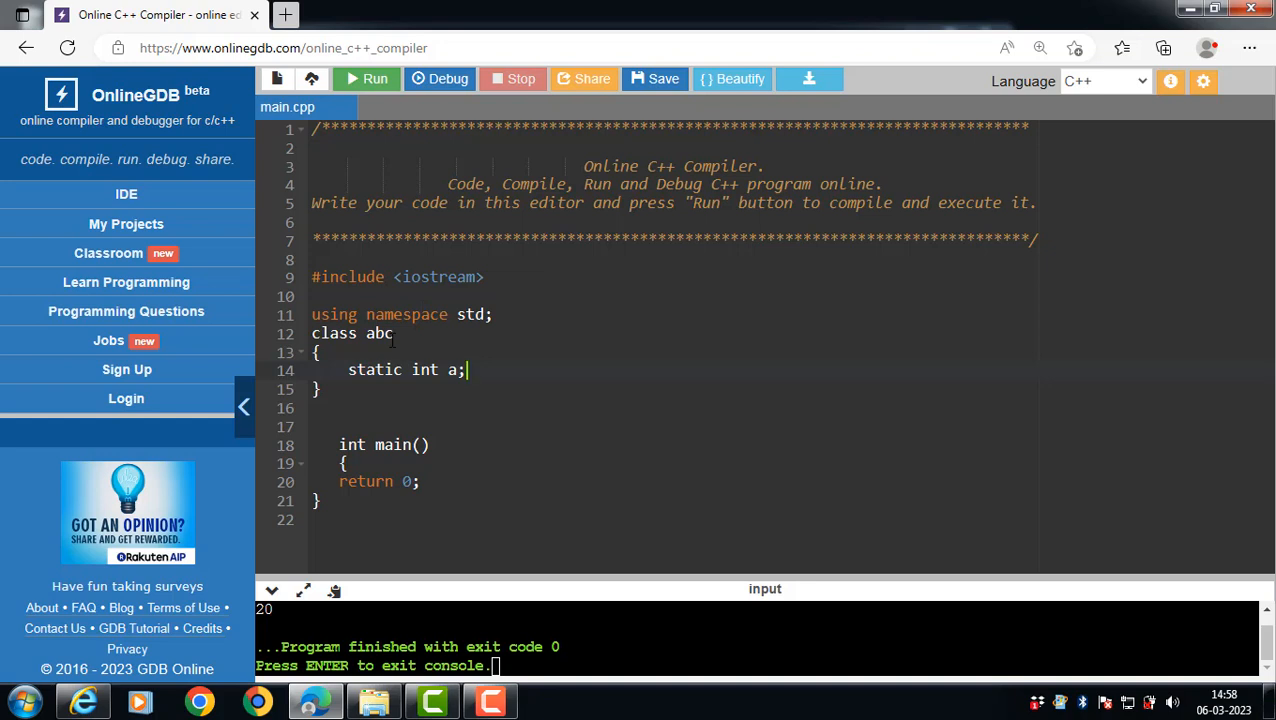
mouse_move(432, 388)
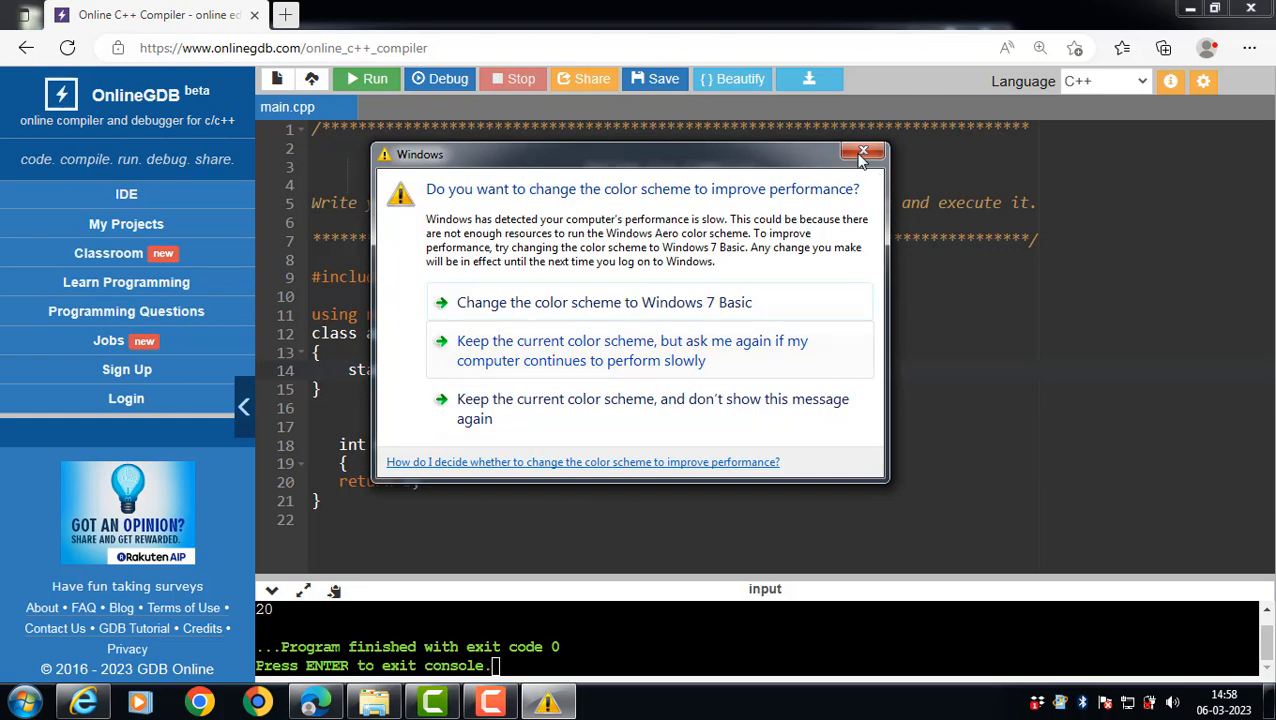
left_click(864, 152)
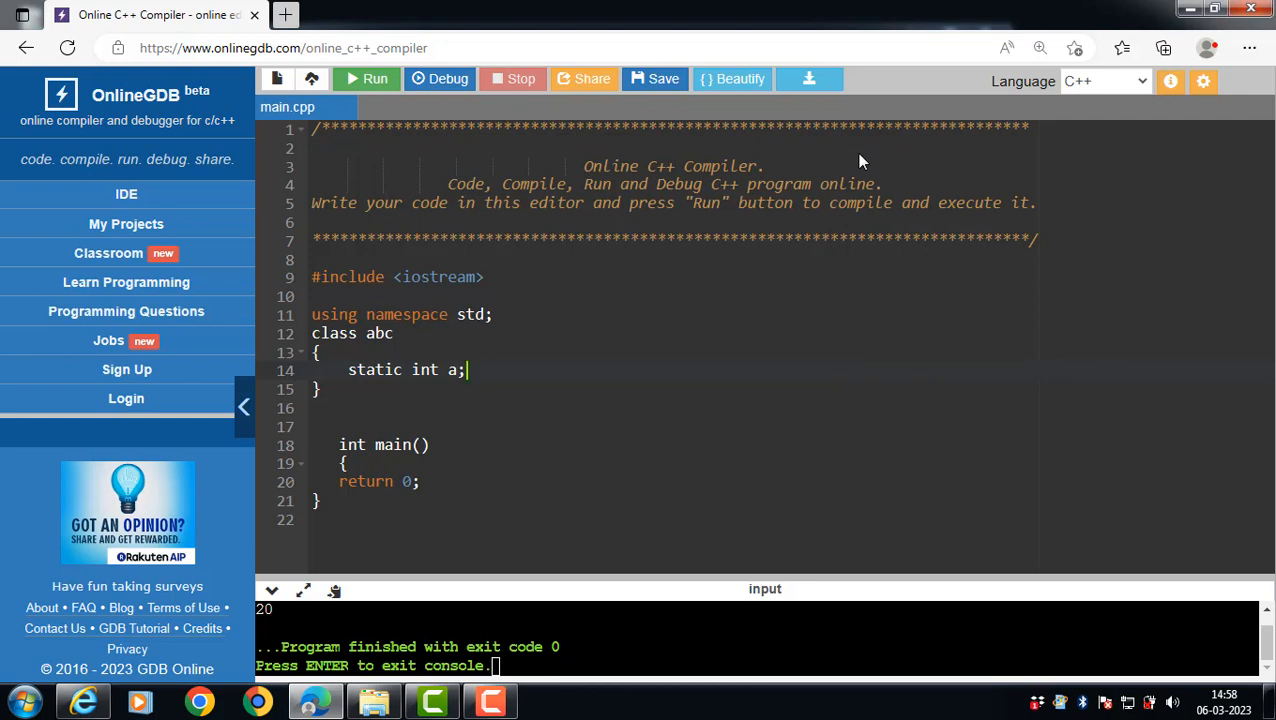
mouse_move(666, 208)
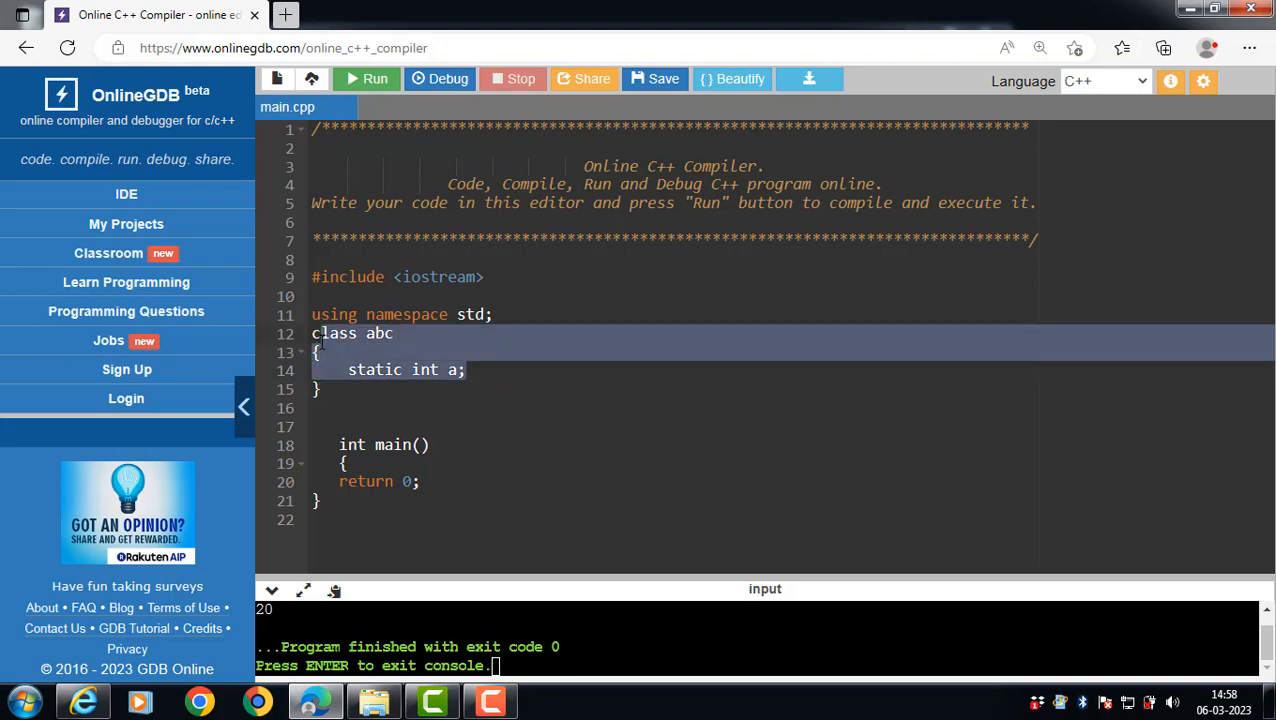
mouse_move(420, 388)
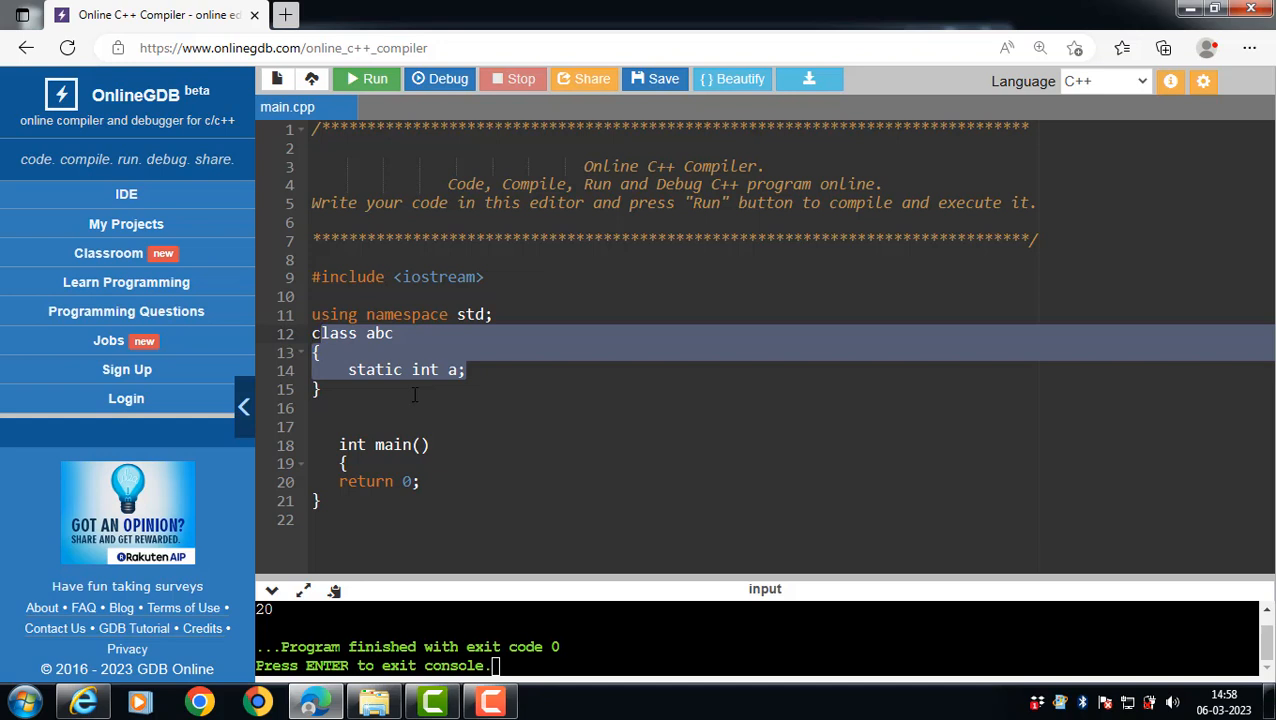
mouse_move(378, 406)
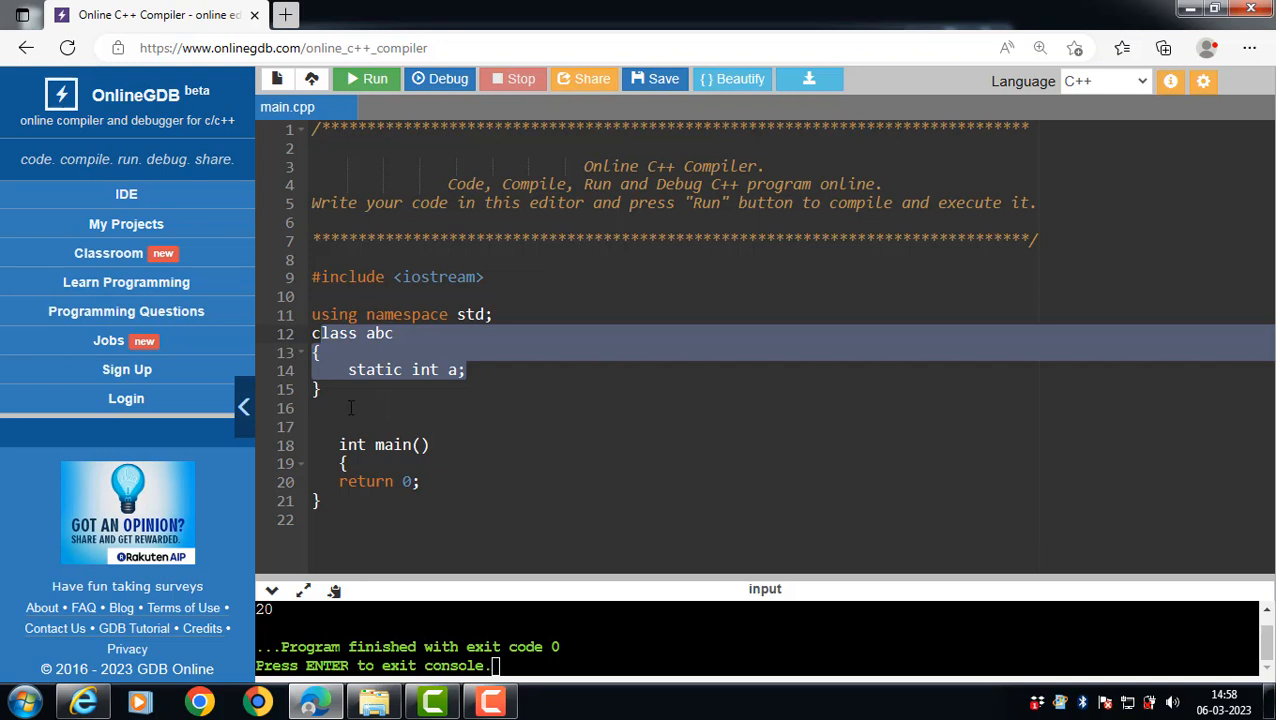
left_click(336, 388)
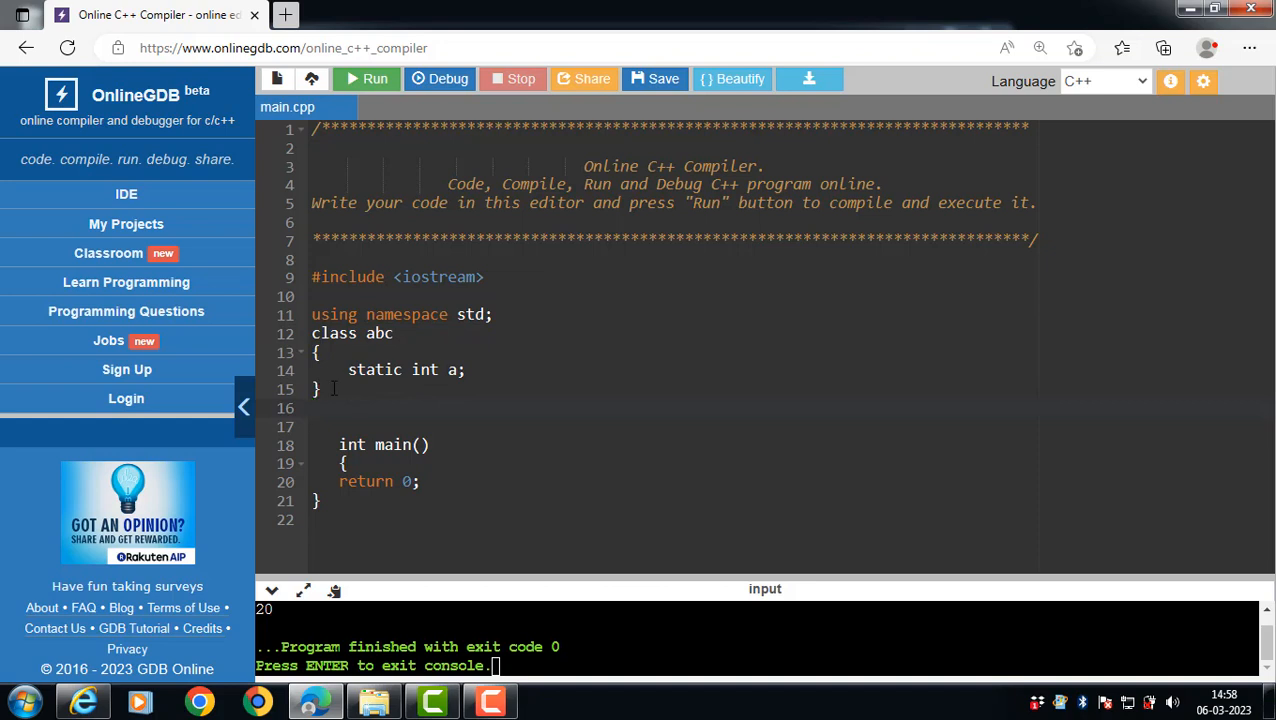
- Add the out-of-class definition int abc::a; on the blank line below the class
left_click(314, 408)
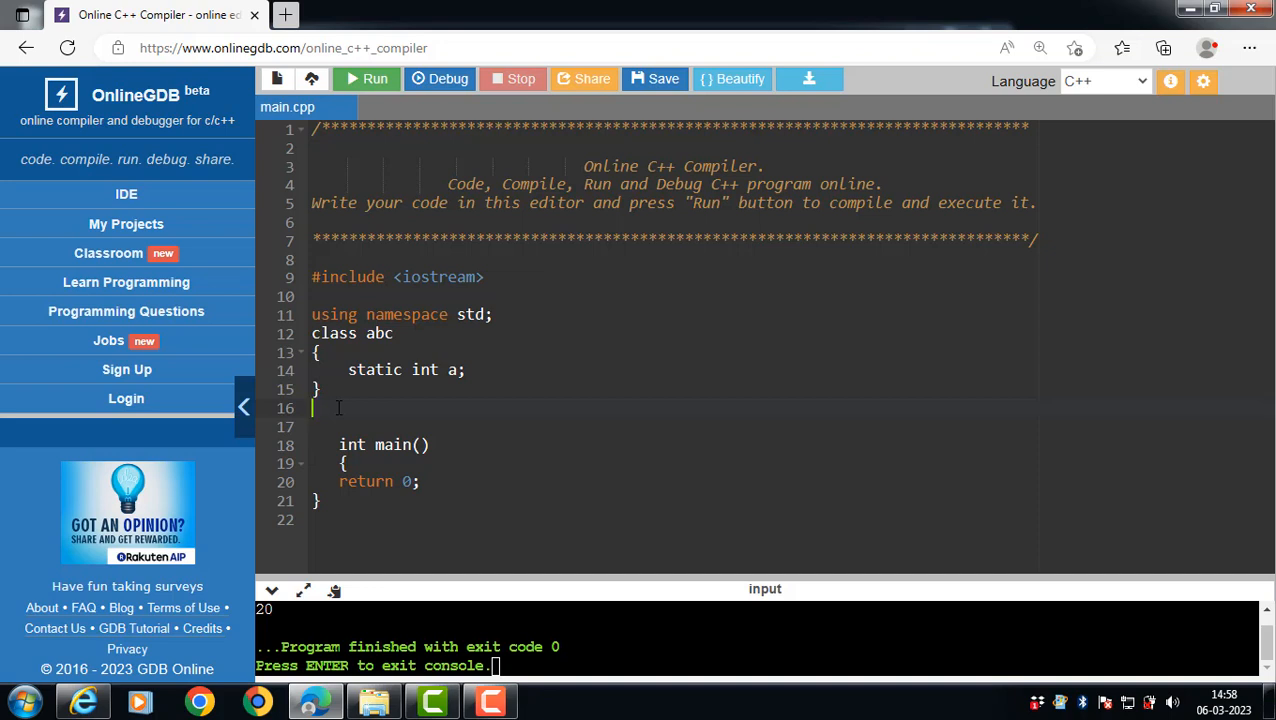
type("int")
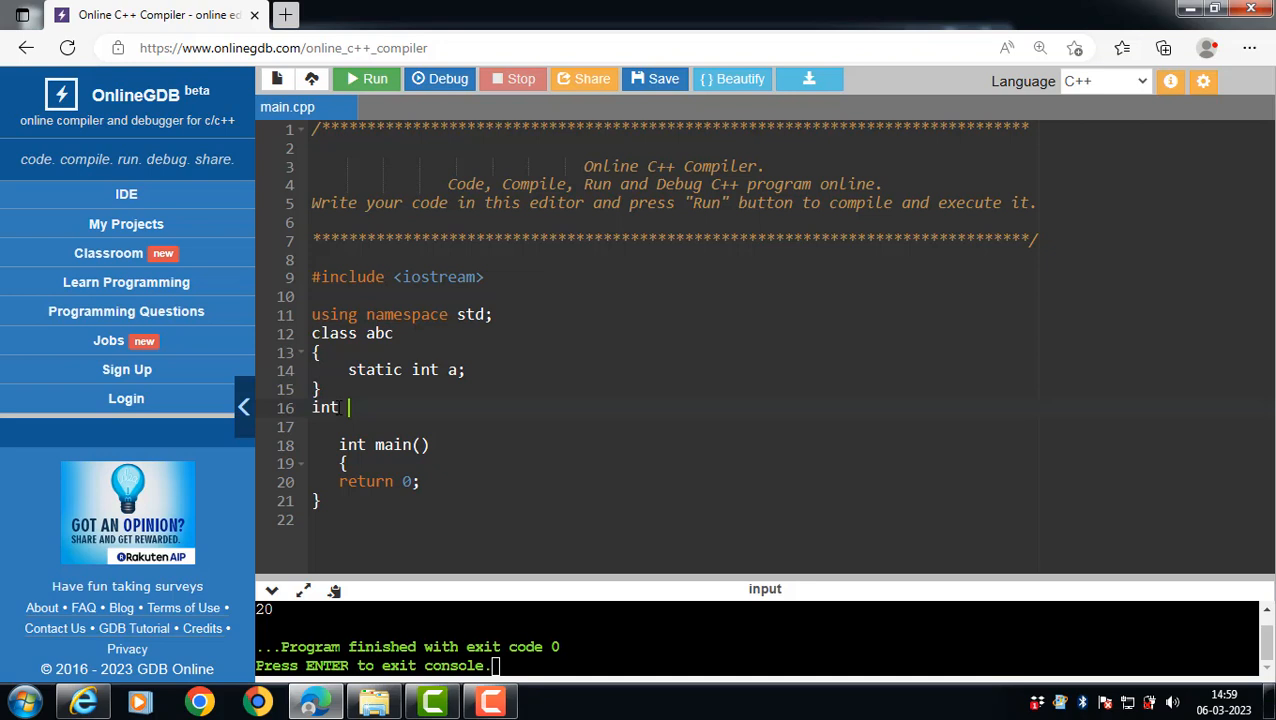
type("abc")
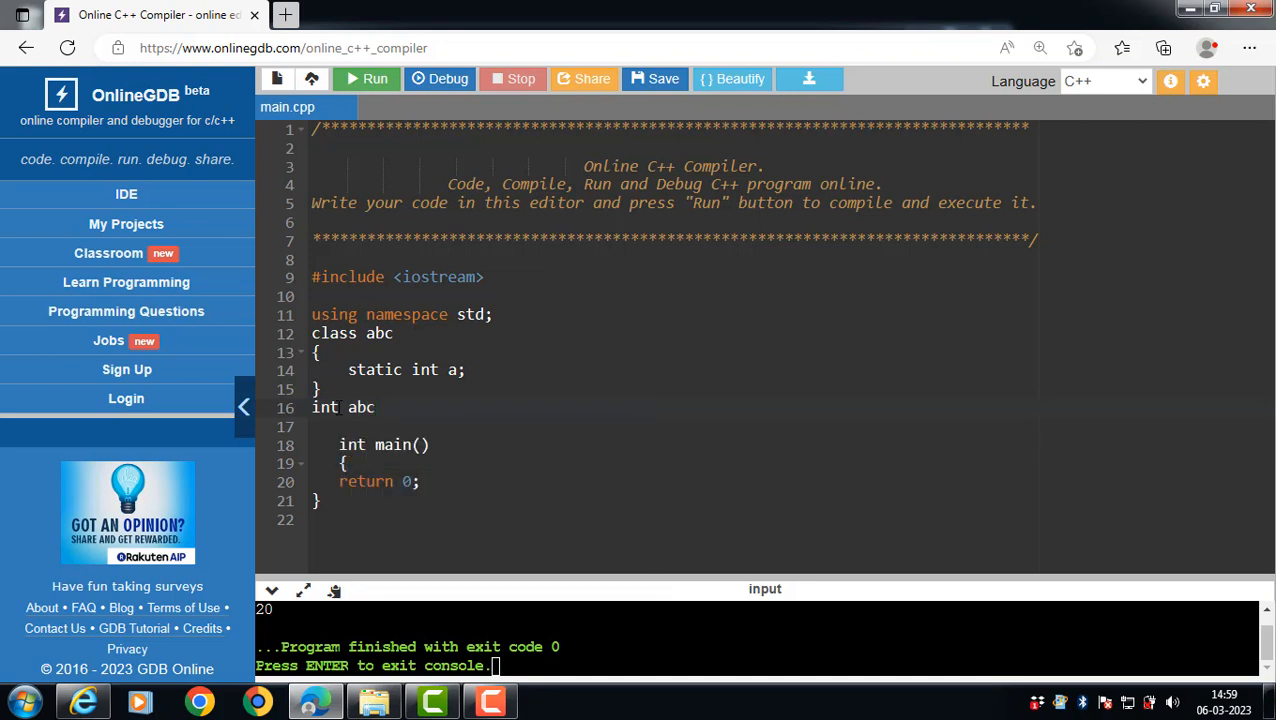
type("::")
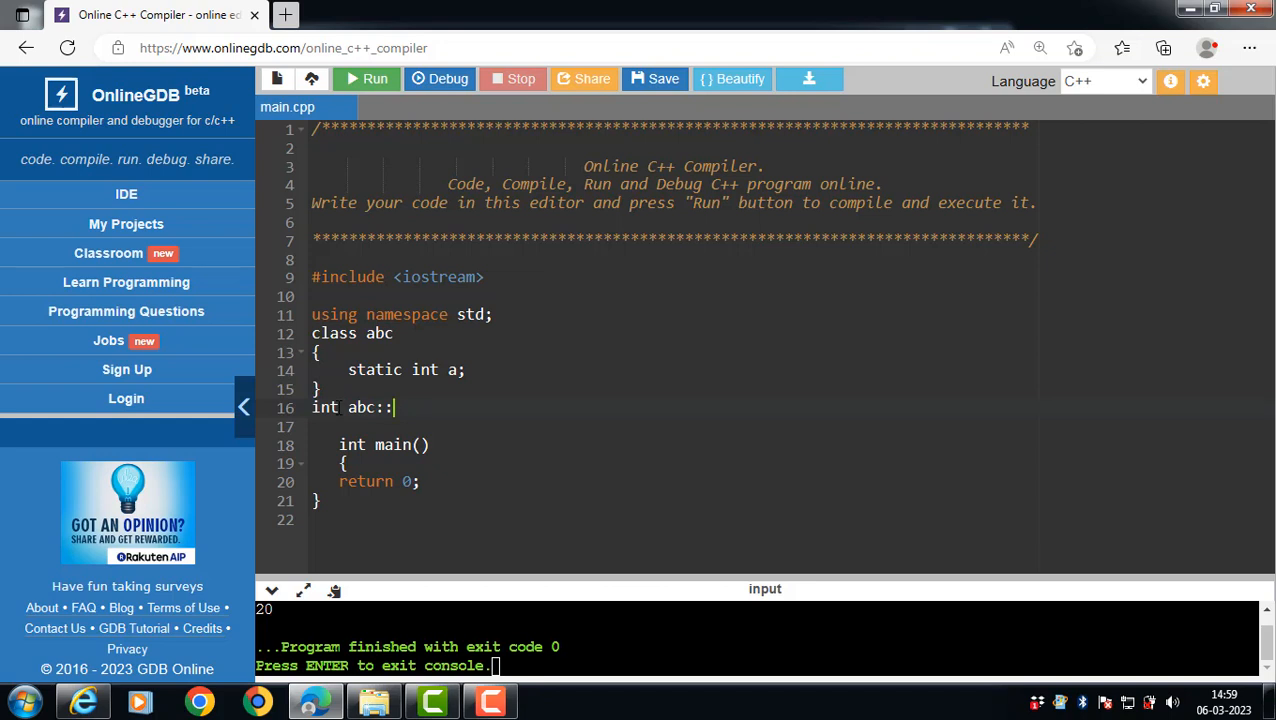
type("a;")
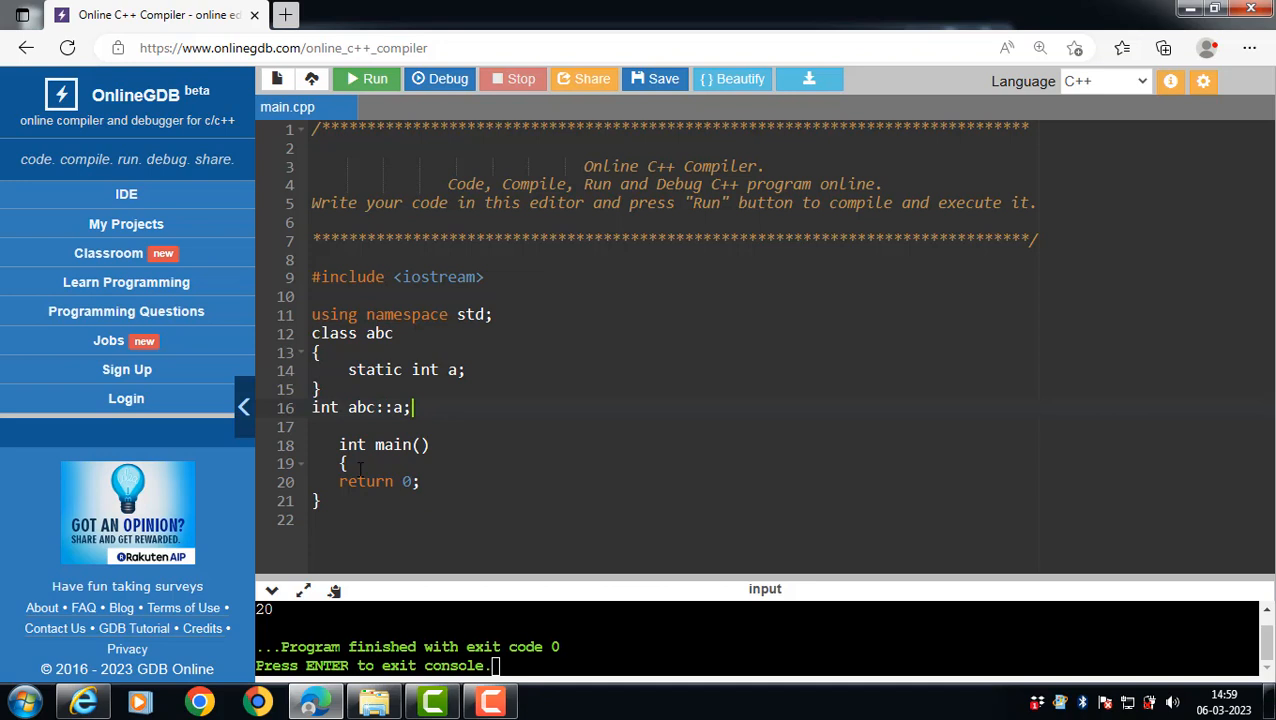
key("enter")
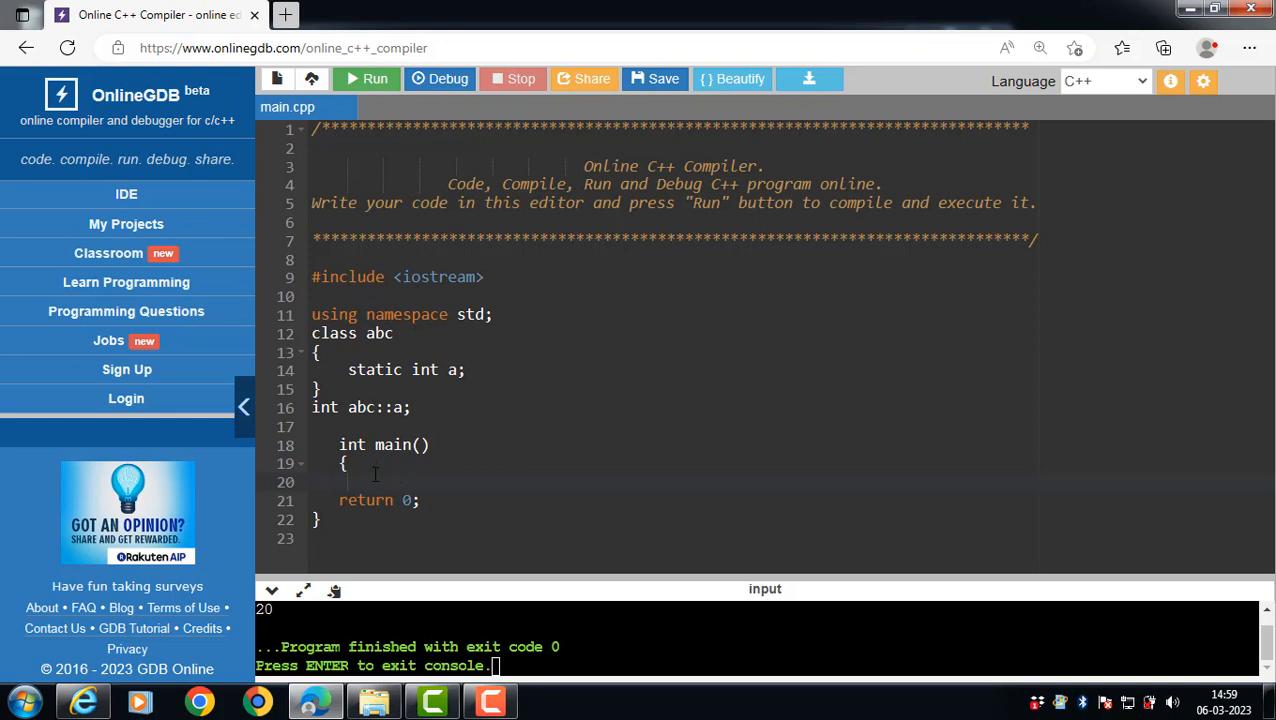
- In main, write abc a1; a1.a=10; and cout<<a1.a;, dismissing the Windows prompt
type("a")
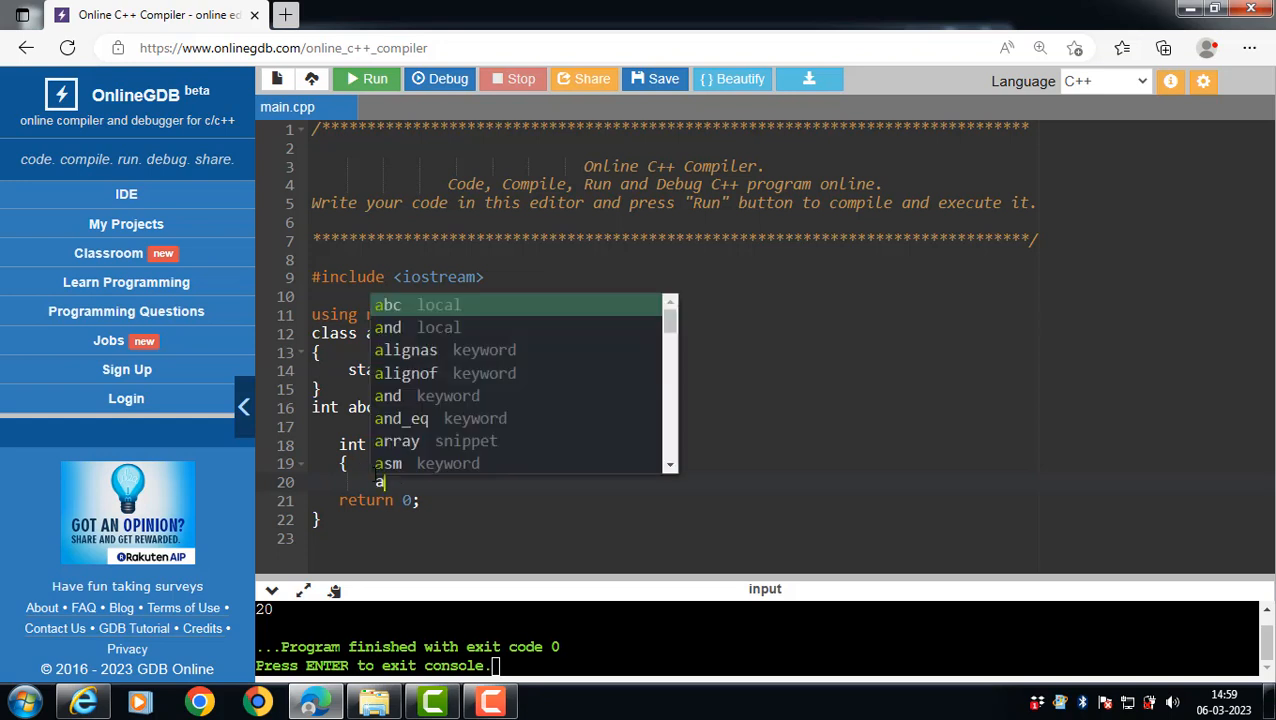
type("abc a")
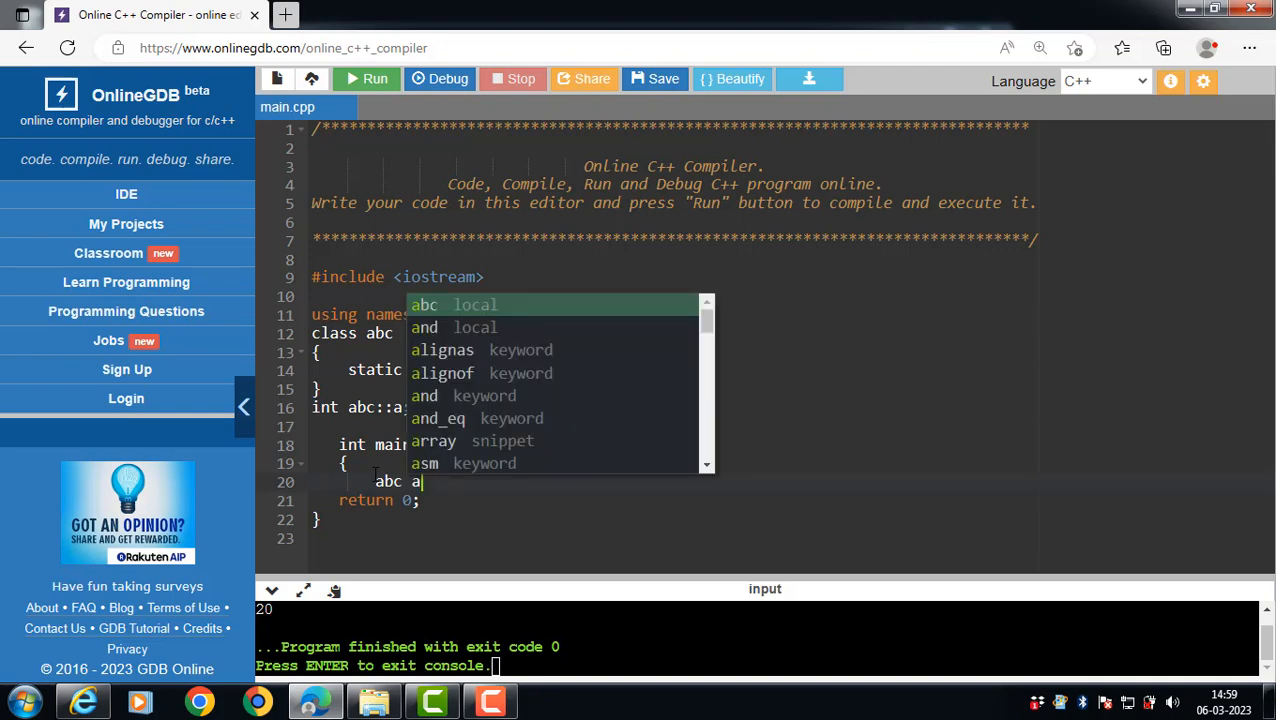
type("1;")
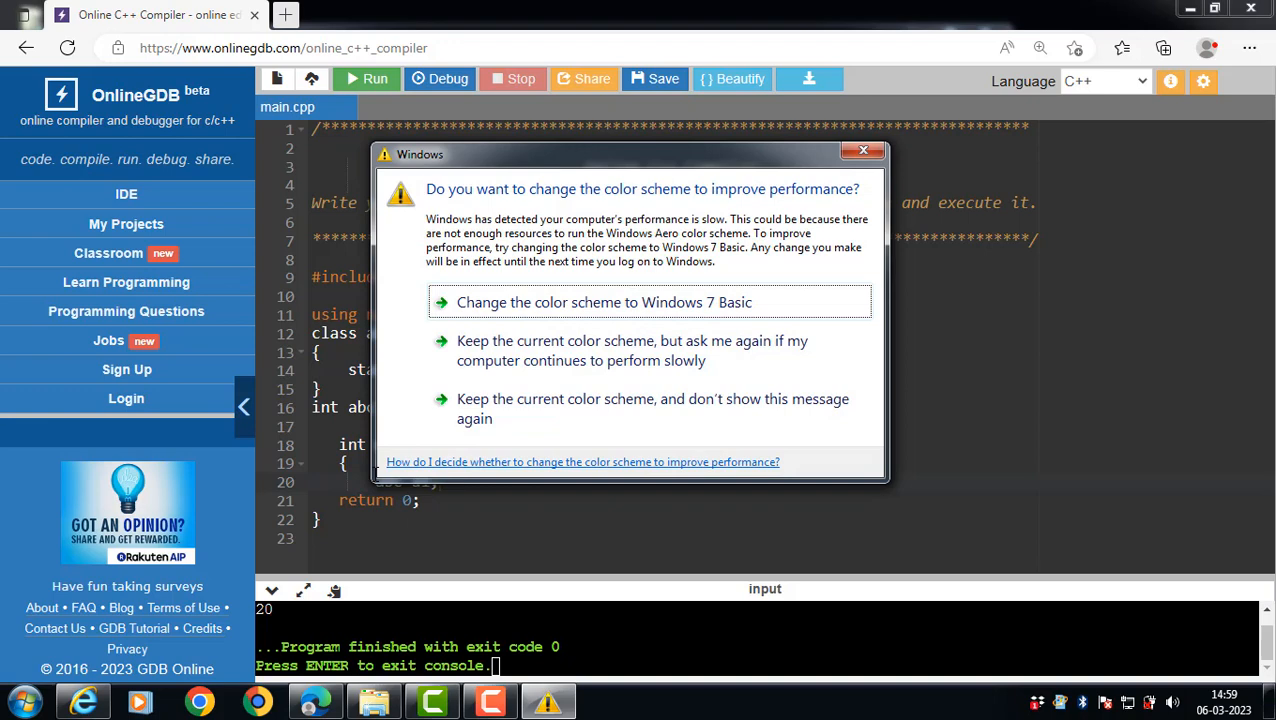
left_click(862, 150)
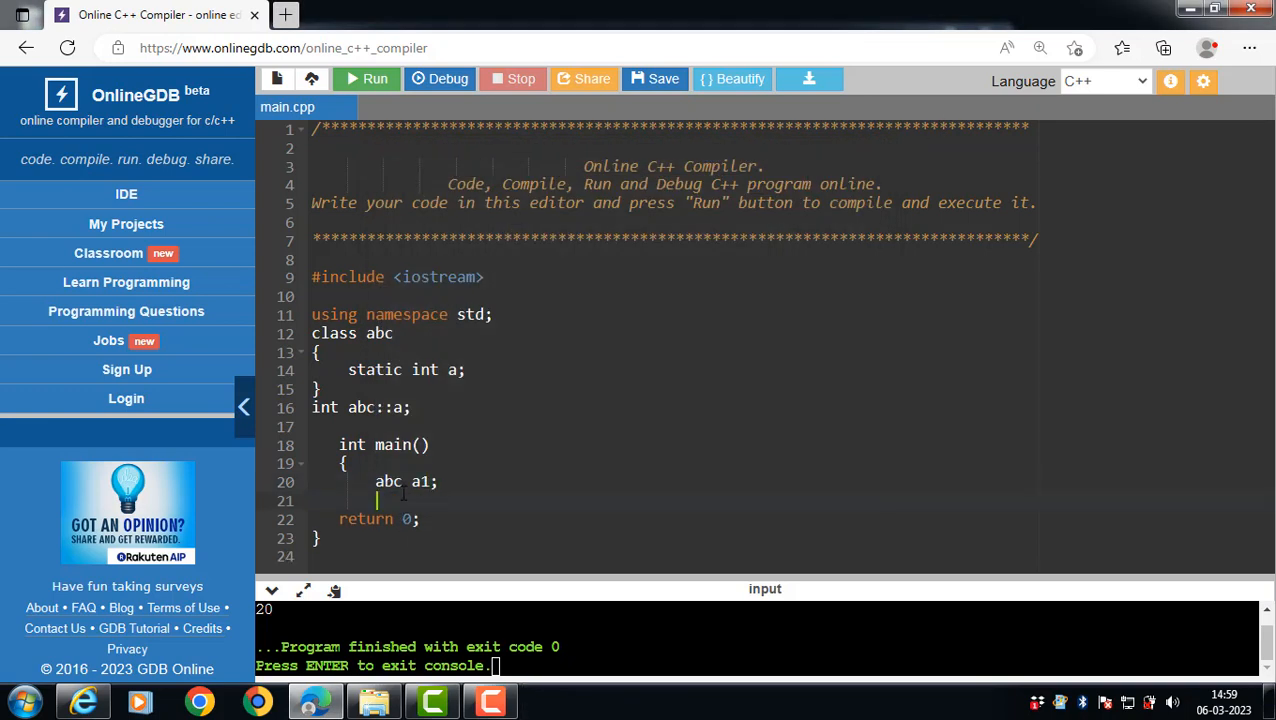
type("a1.")
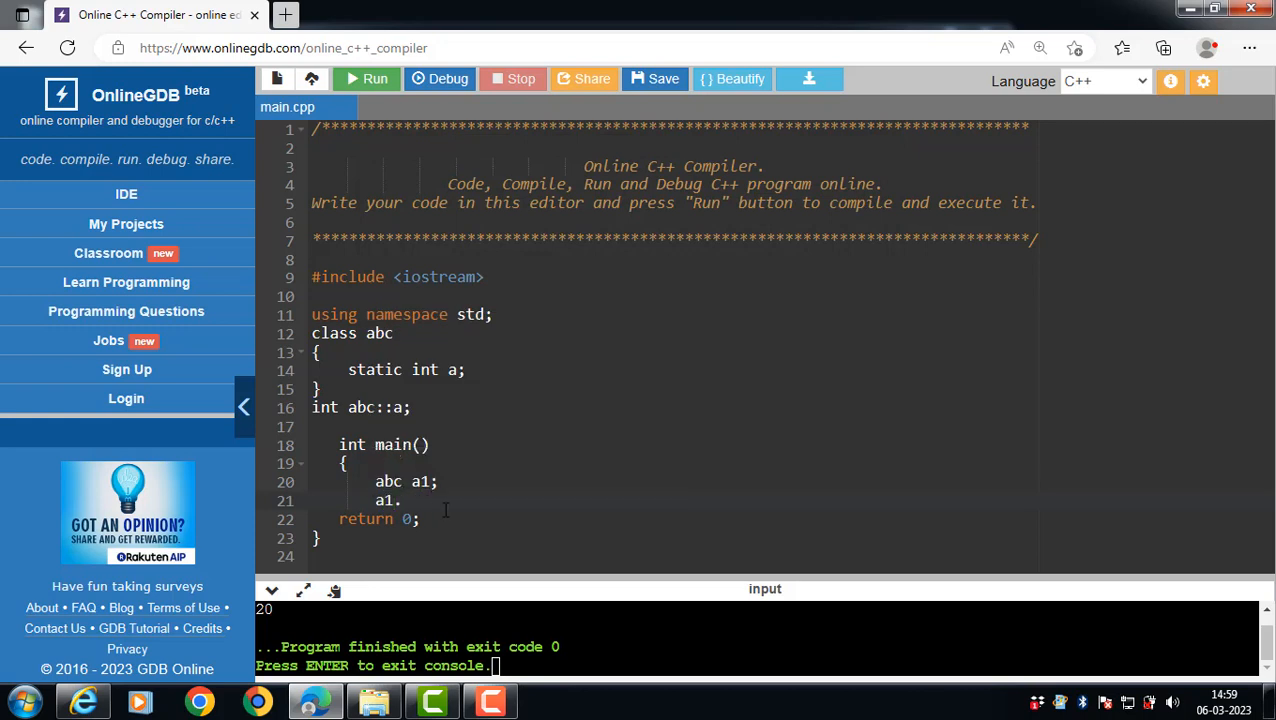
type("a=")
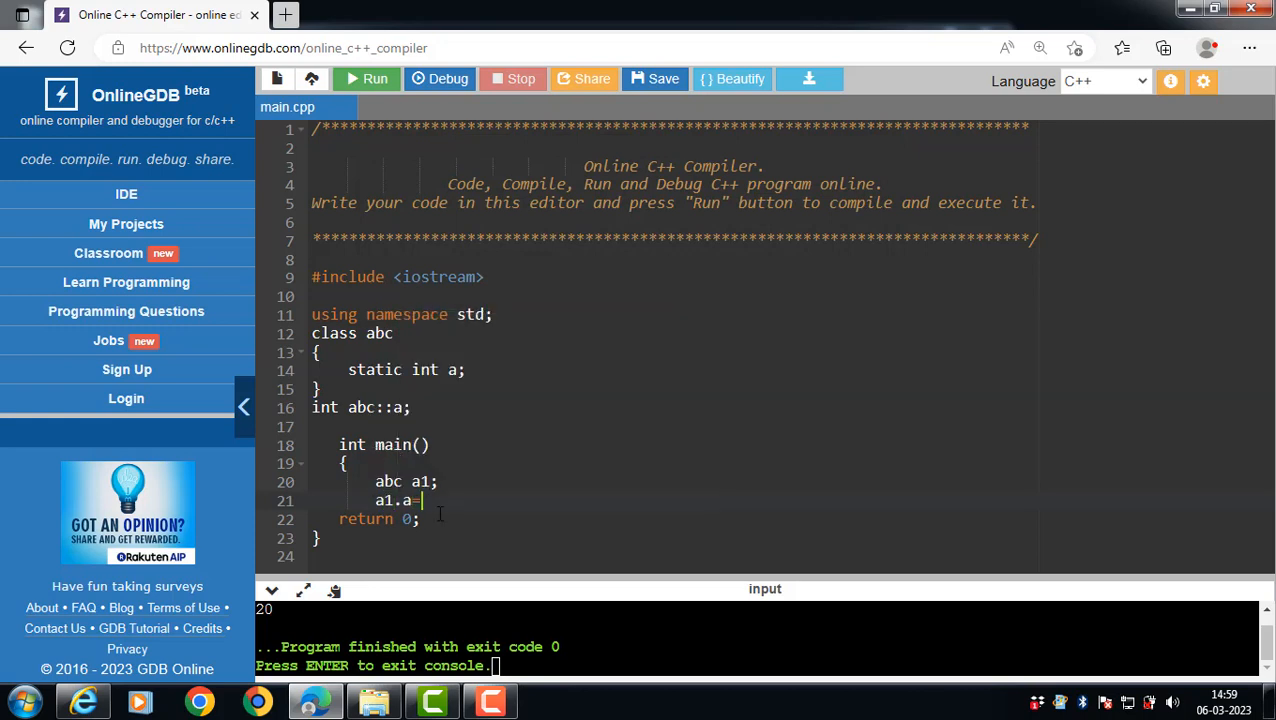
type("10;")
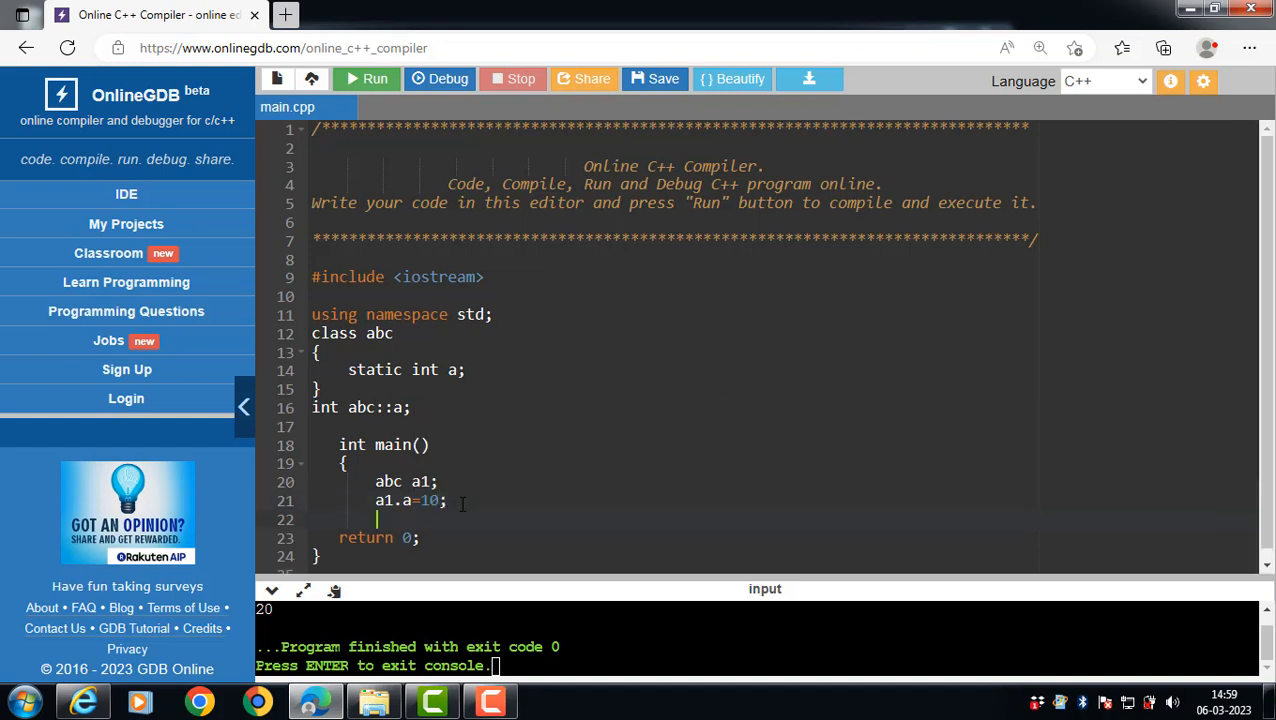
type("cout<<")
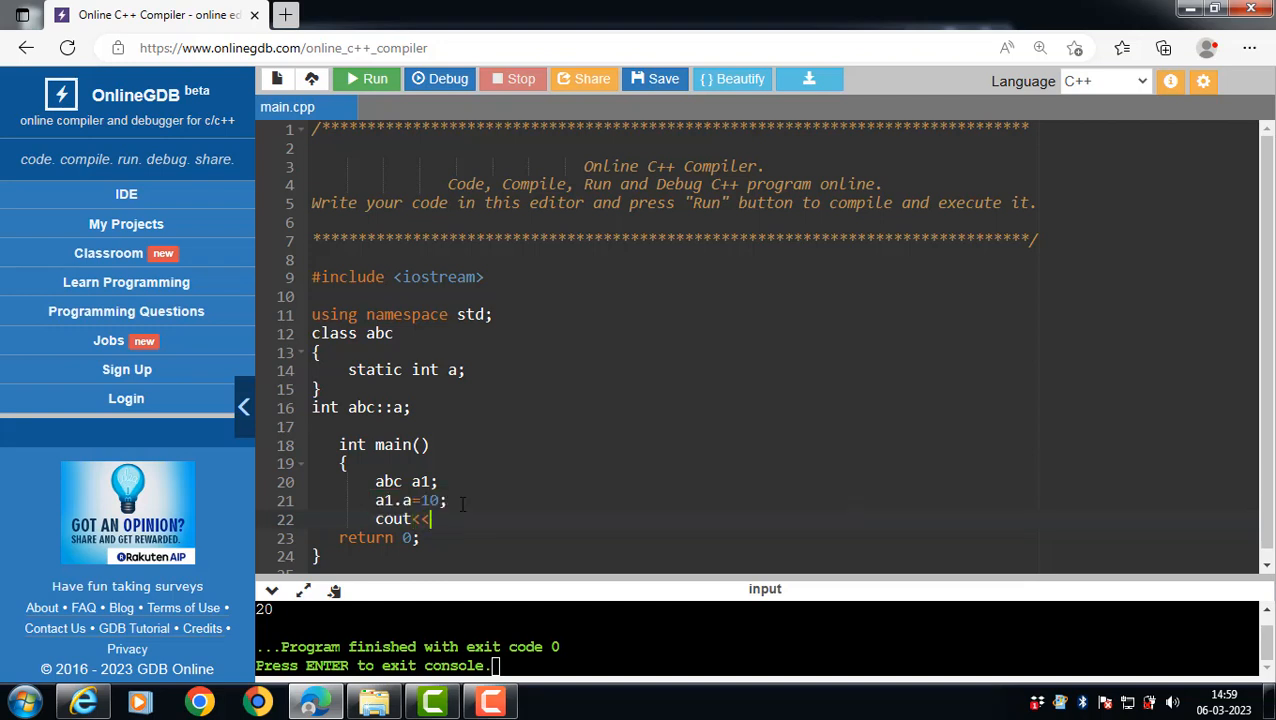
type("a1.a;")
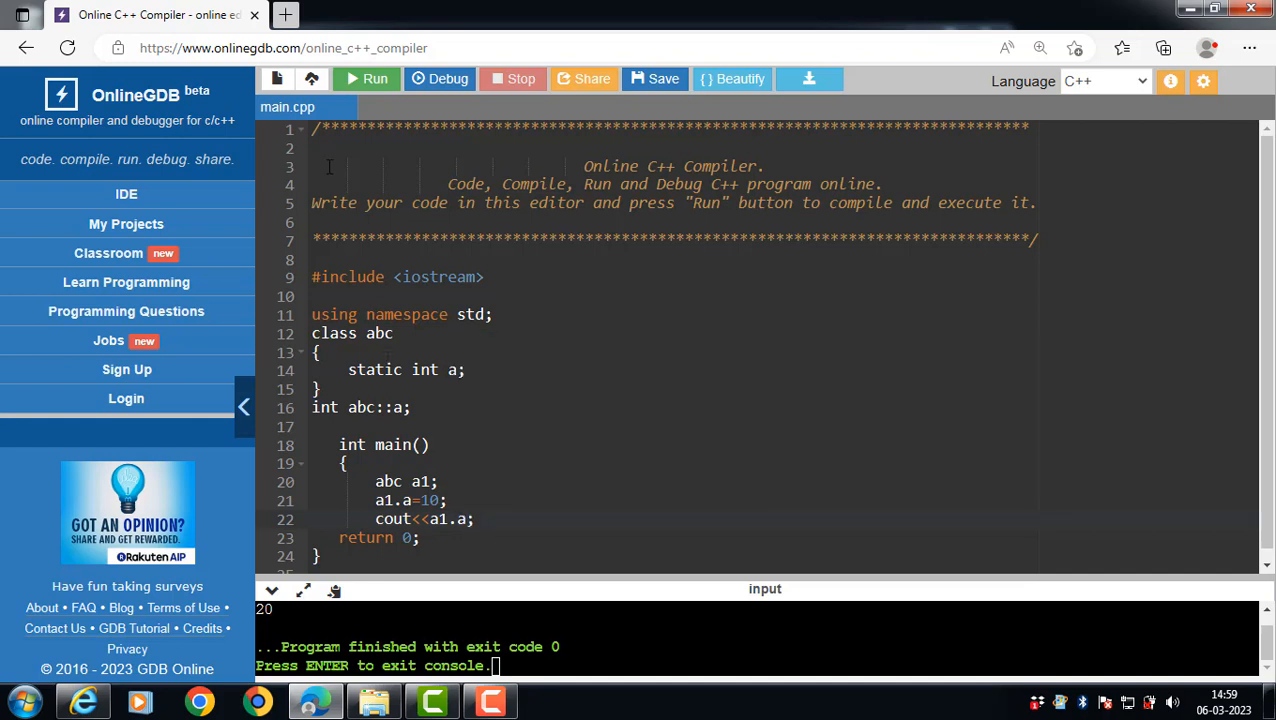
- Run, add the missing ; after the class brace and public: before the member, rerun to get 10
left_click(366, 80)
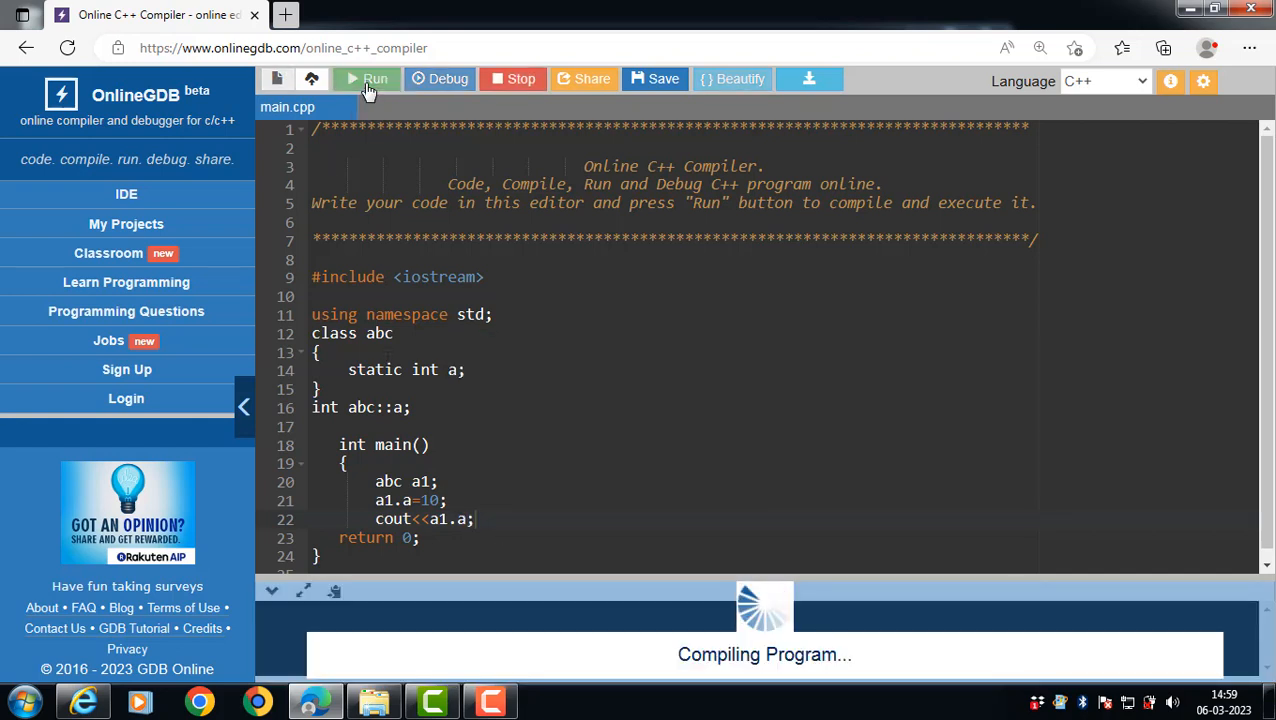
left_click(376, 80)
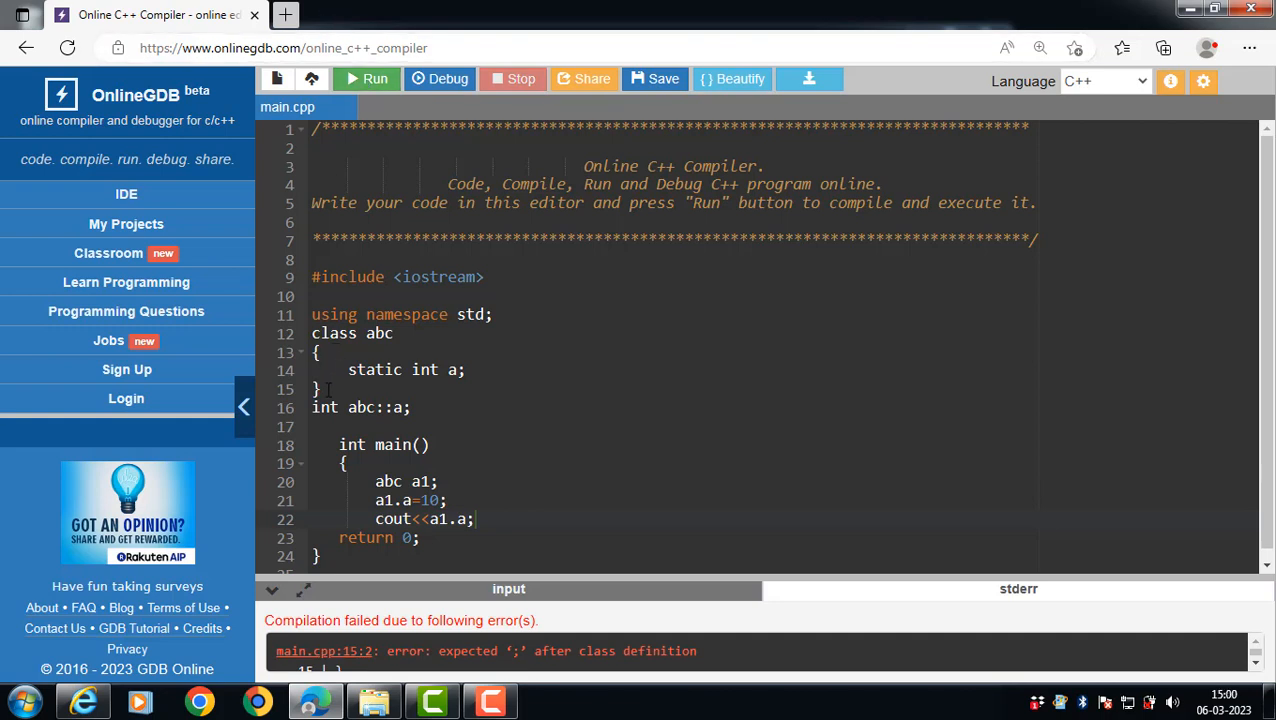
type(";")
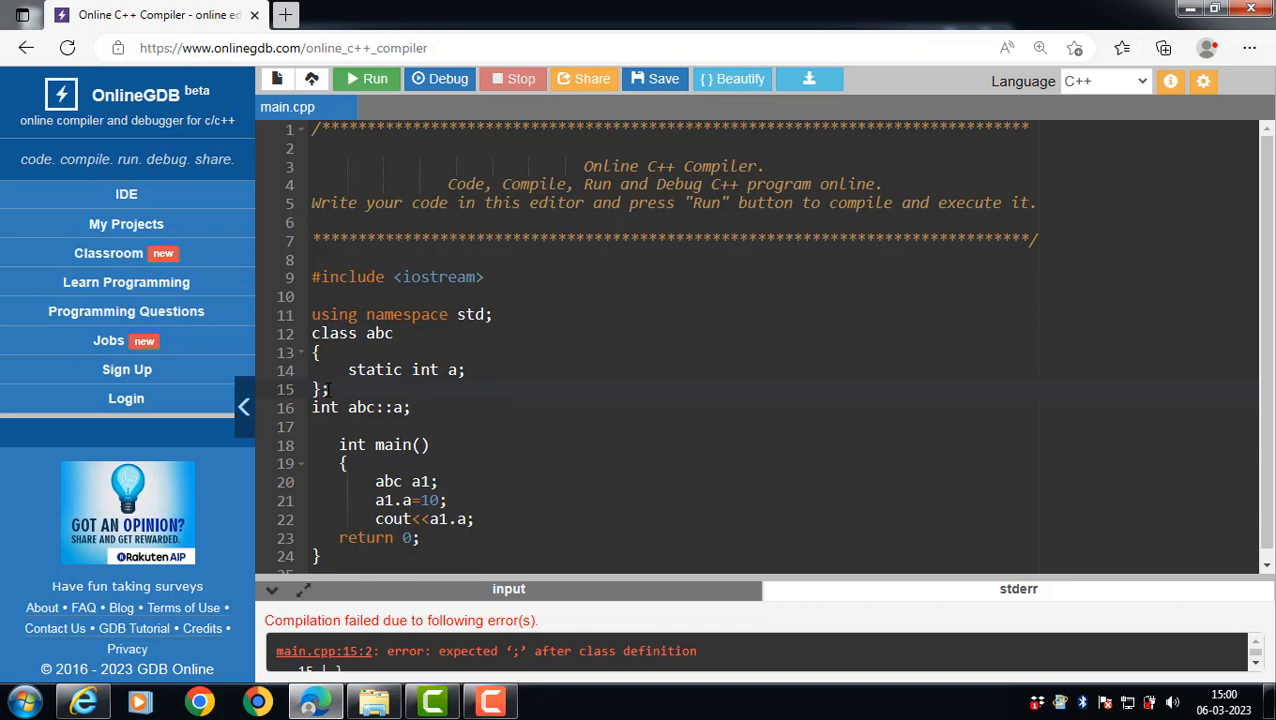
mouse_move(376, 80)
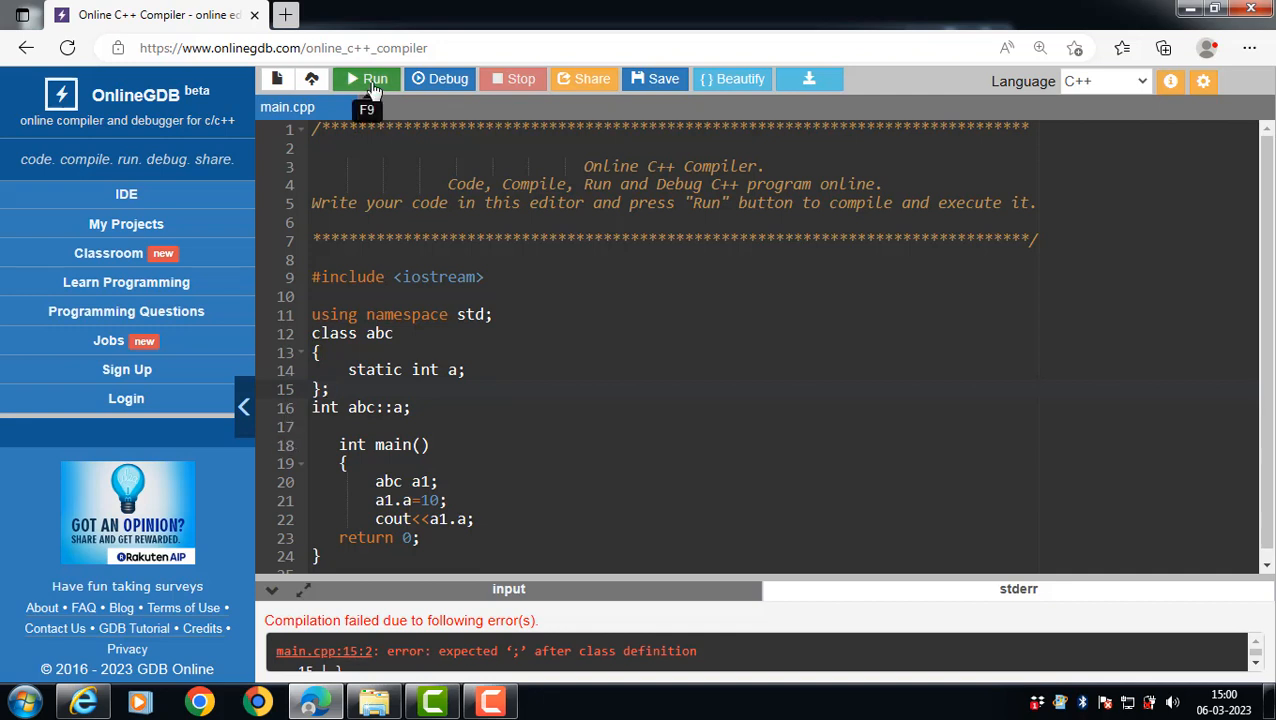
left_click(366, 80)
type("public:")
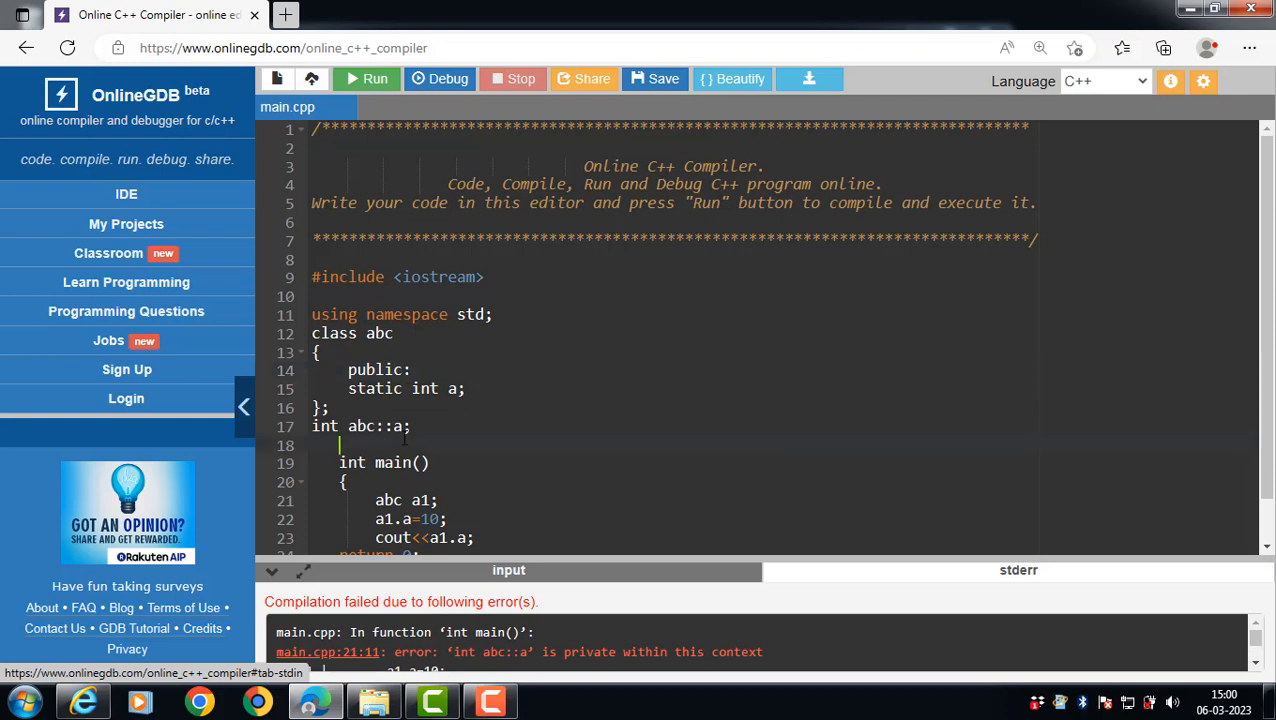
left_click(366, 80)
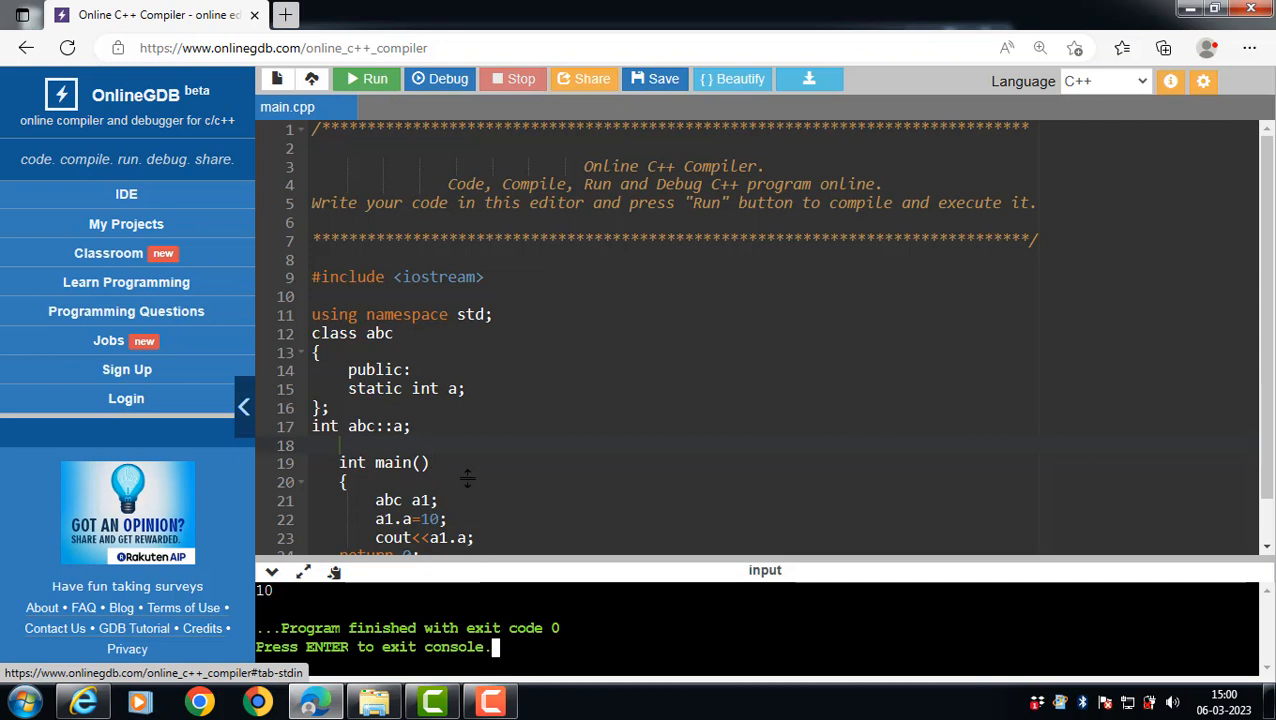
left_click_drag(444, 570, 444, 592)
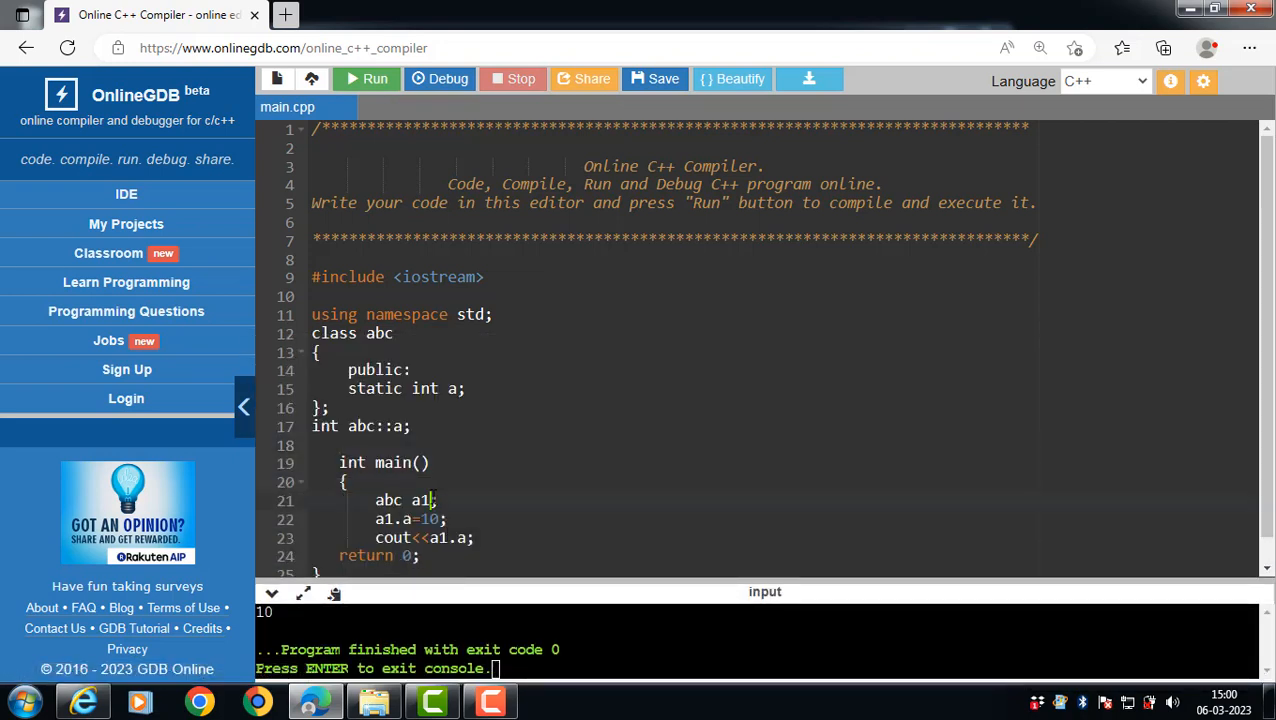
- Add object a2 with a2.a=20, print both a1.a and a2.a, and run to get 2020
type(",a1")
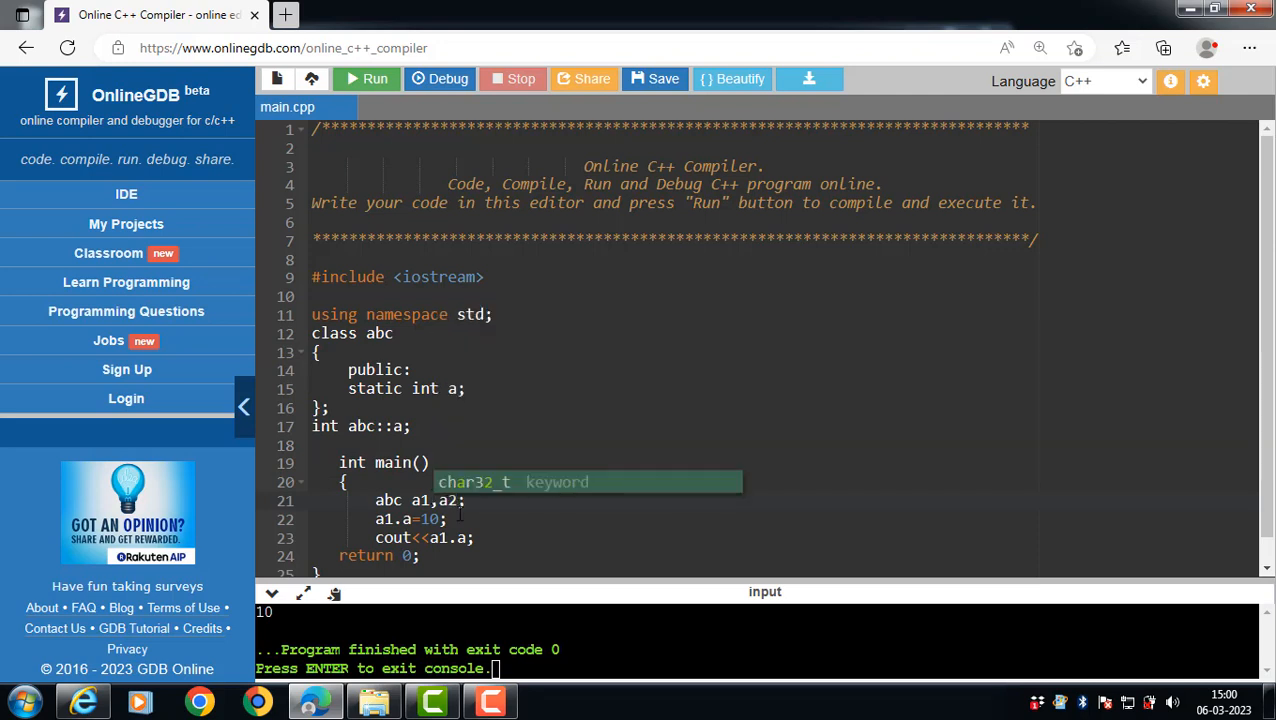
key("Enter")
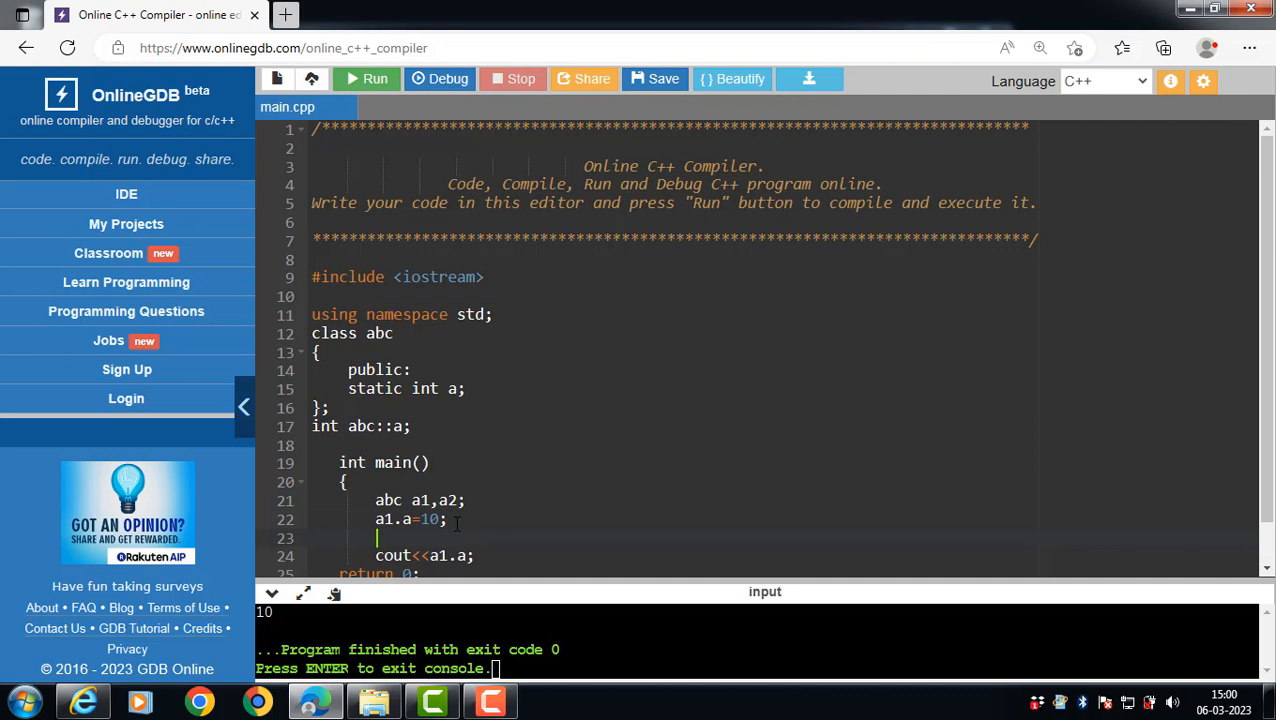
type("a2.")
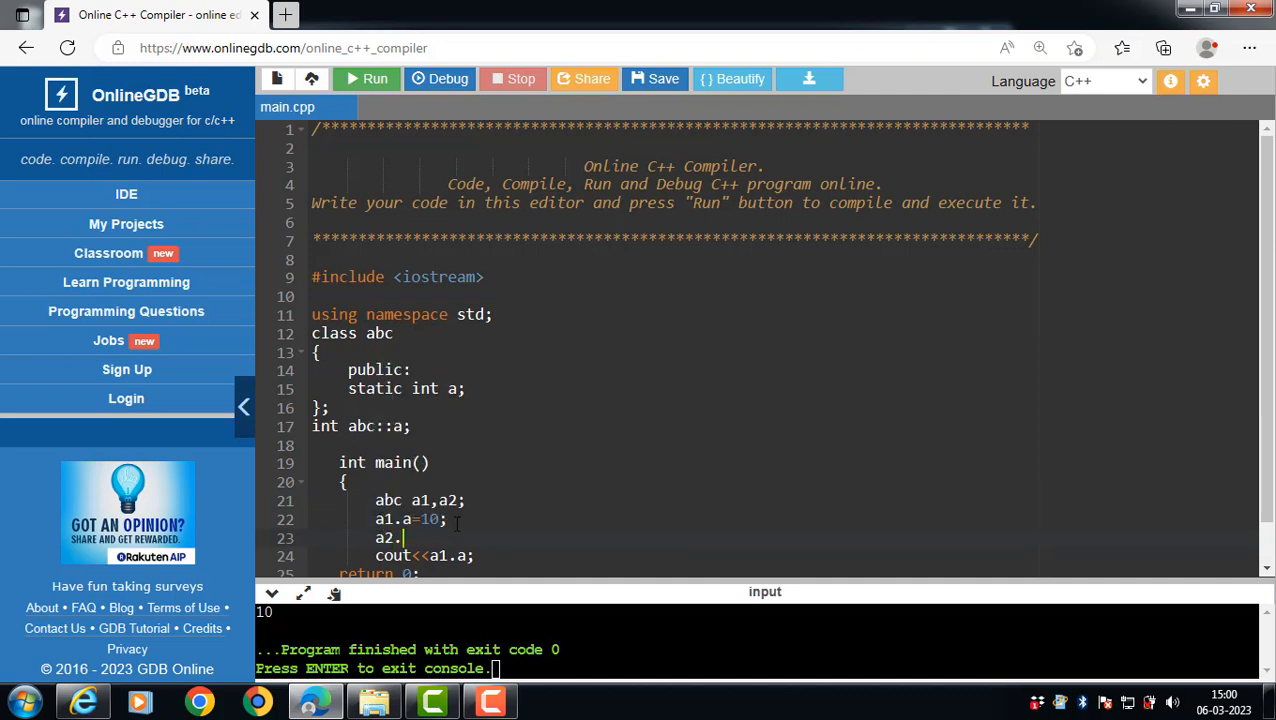
type("a=20;")
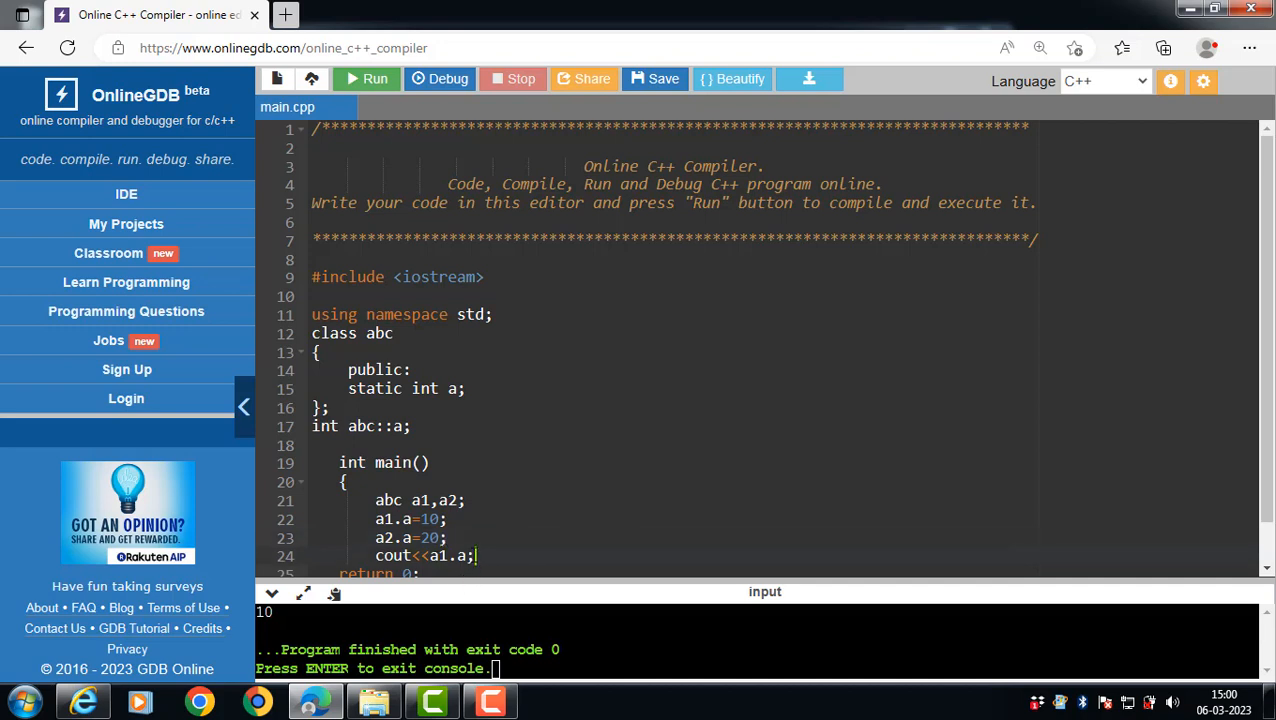
type("<<")
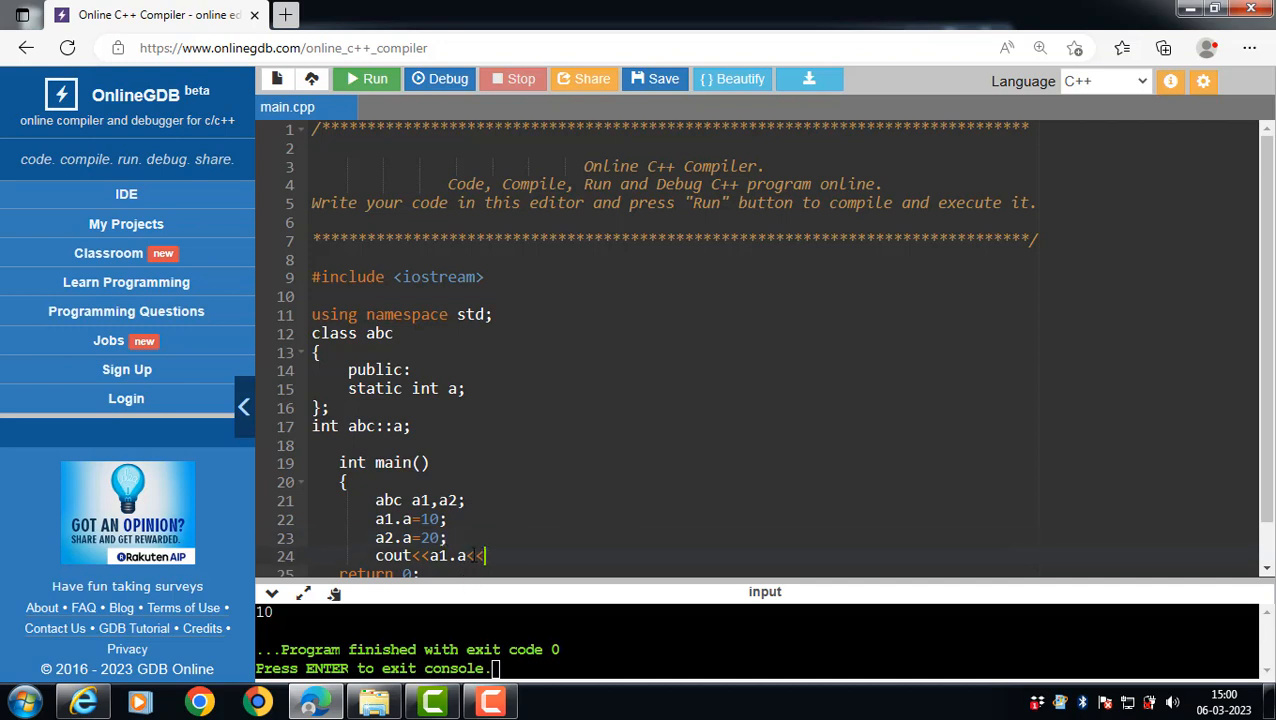
type("a2.")
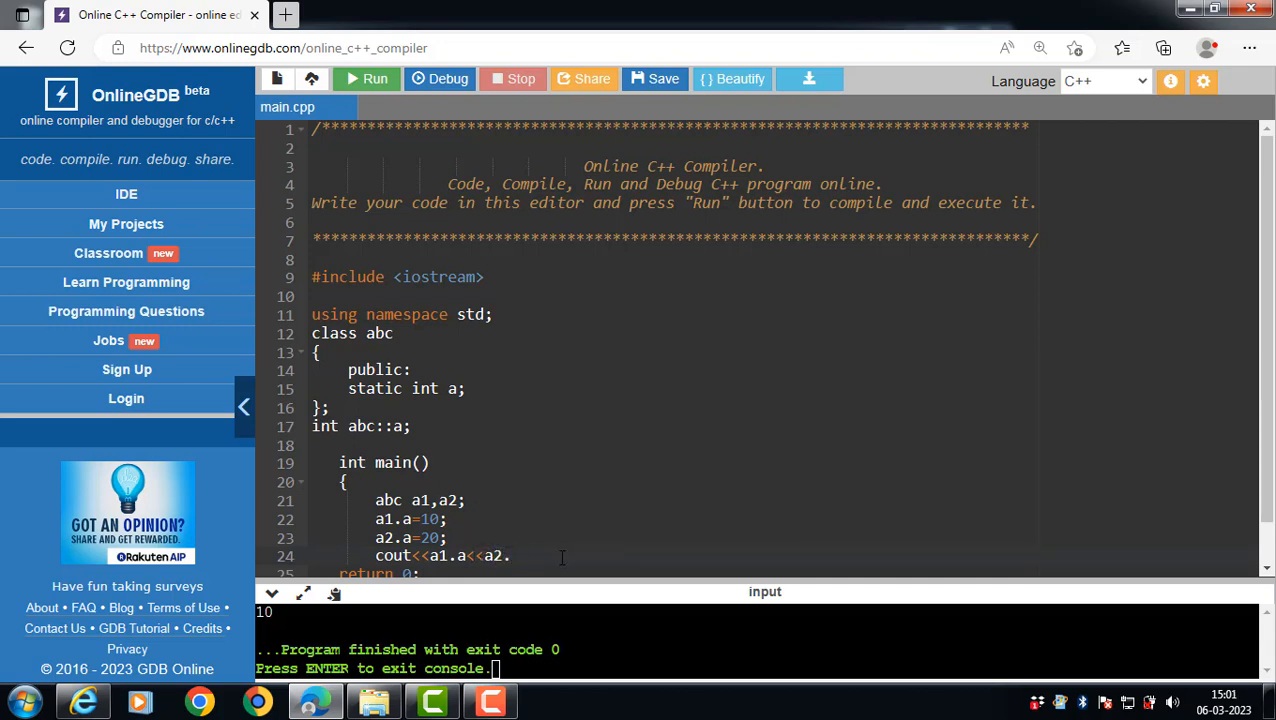
type("a;")
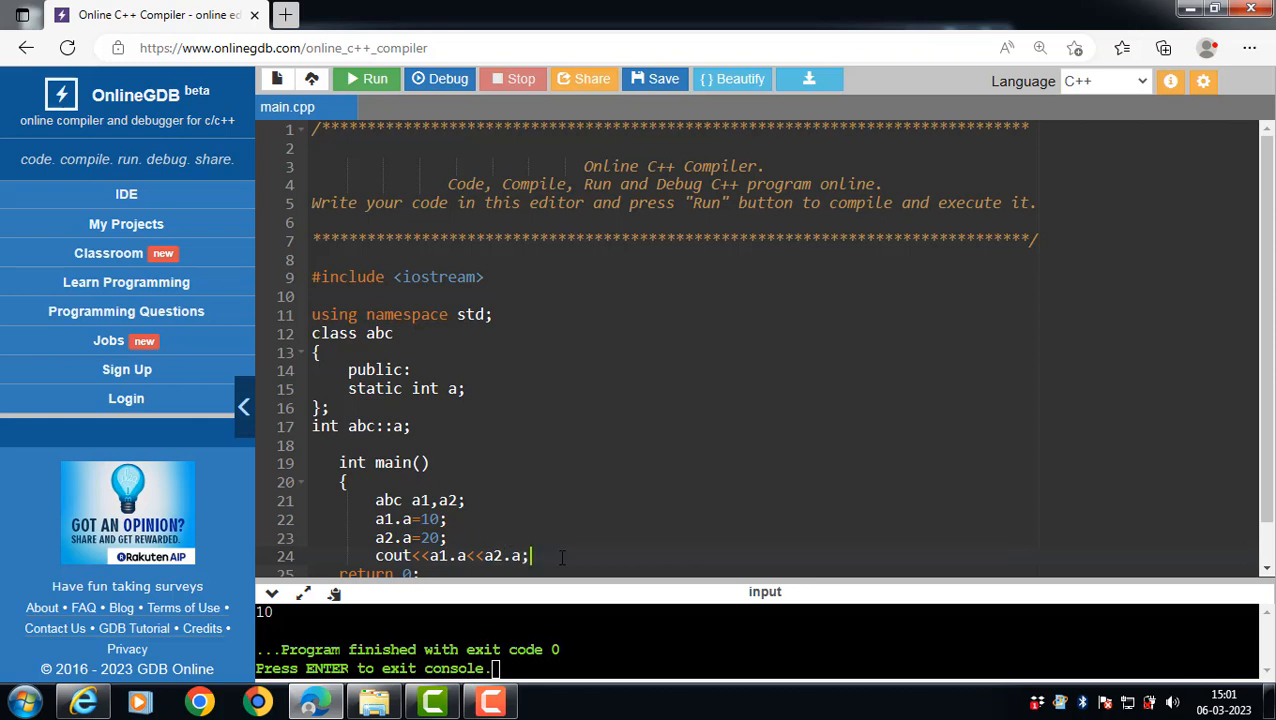
left_click(366, 80)
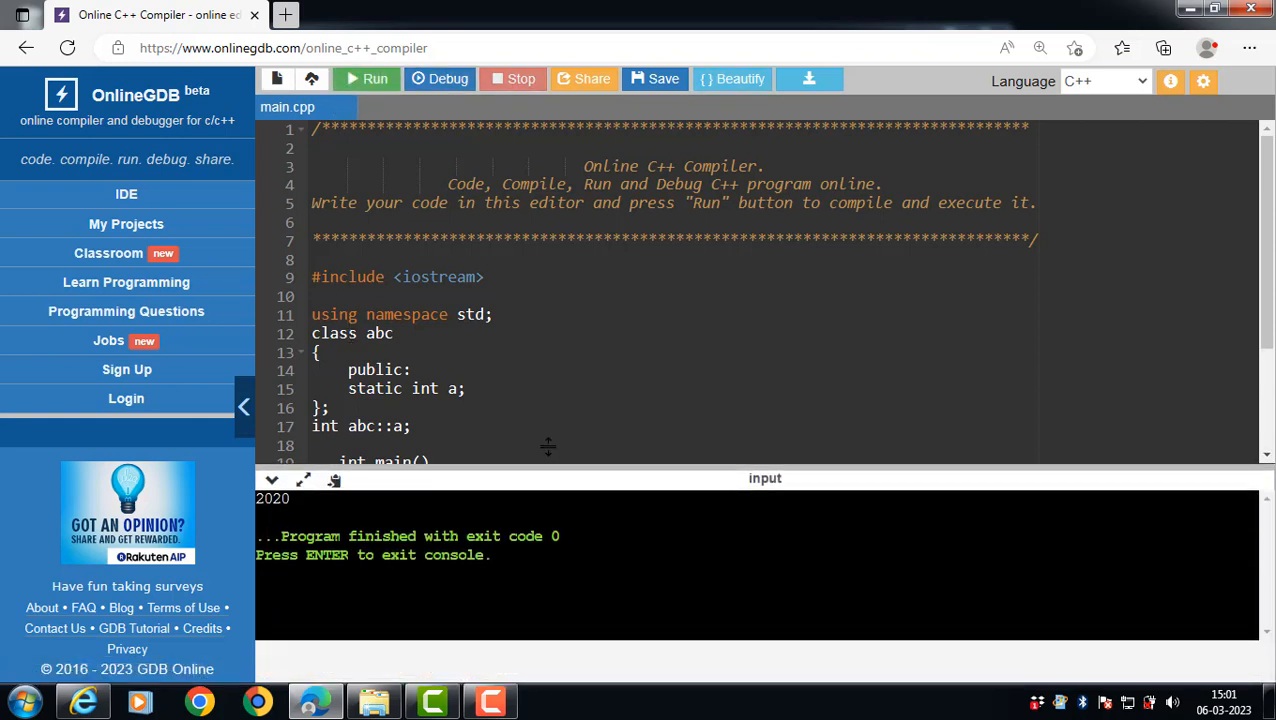
- Resize the output console to compare code and result, then hide it
left_click_drag(548, 448, 548, 456)
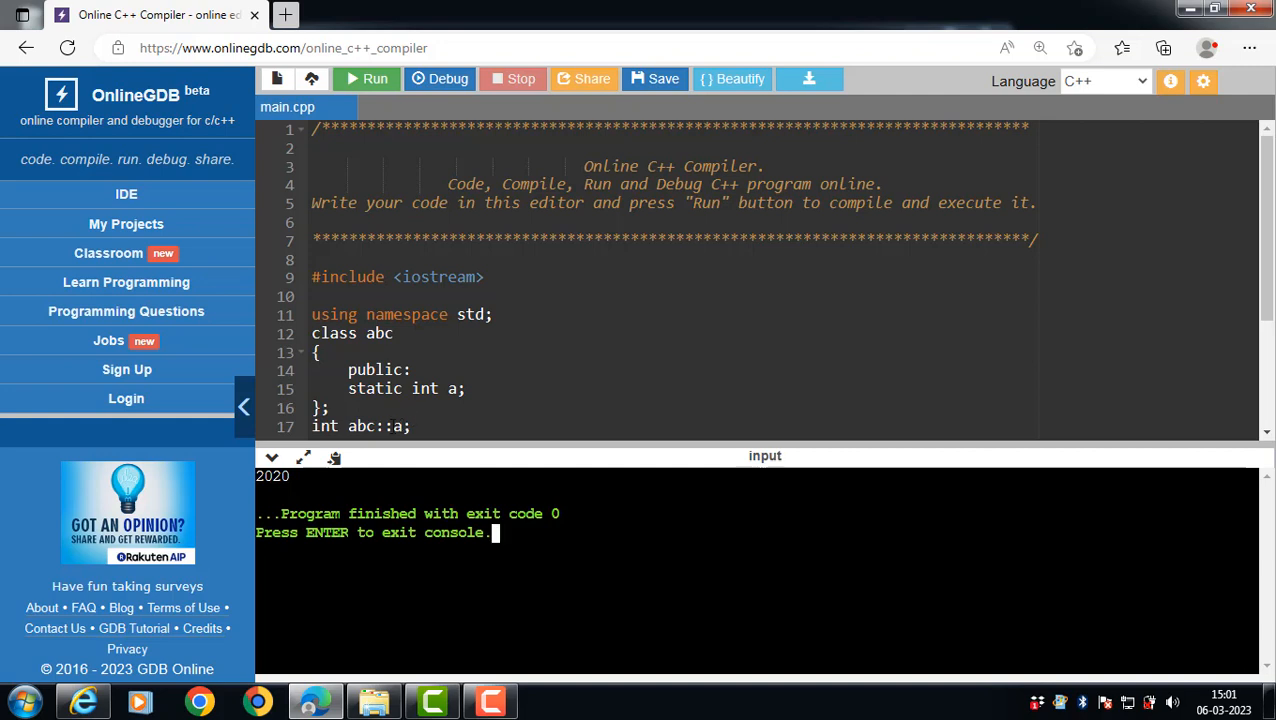
mouse_move(410, 450)
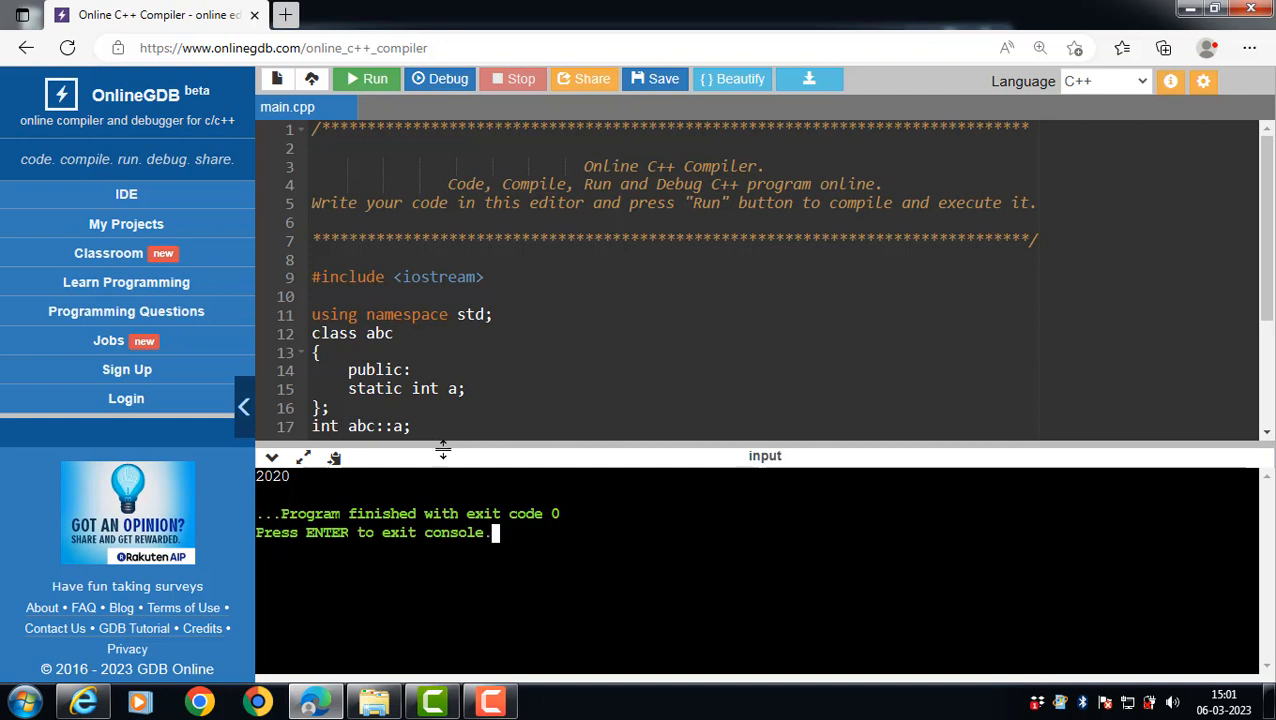
left_click_drag(444, 456, 444, 530)
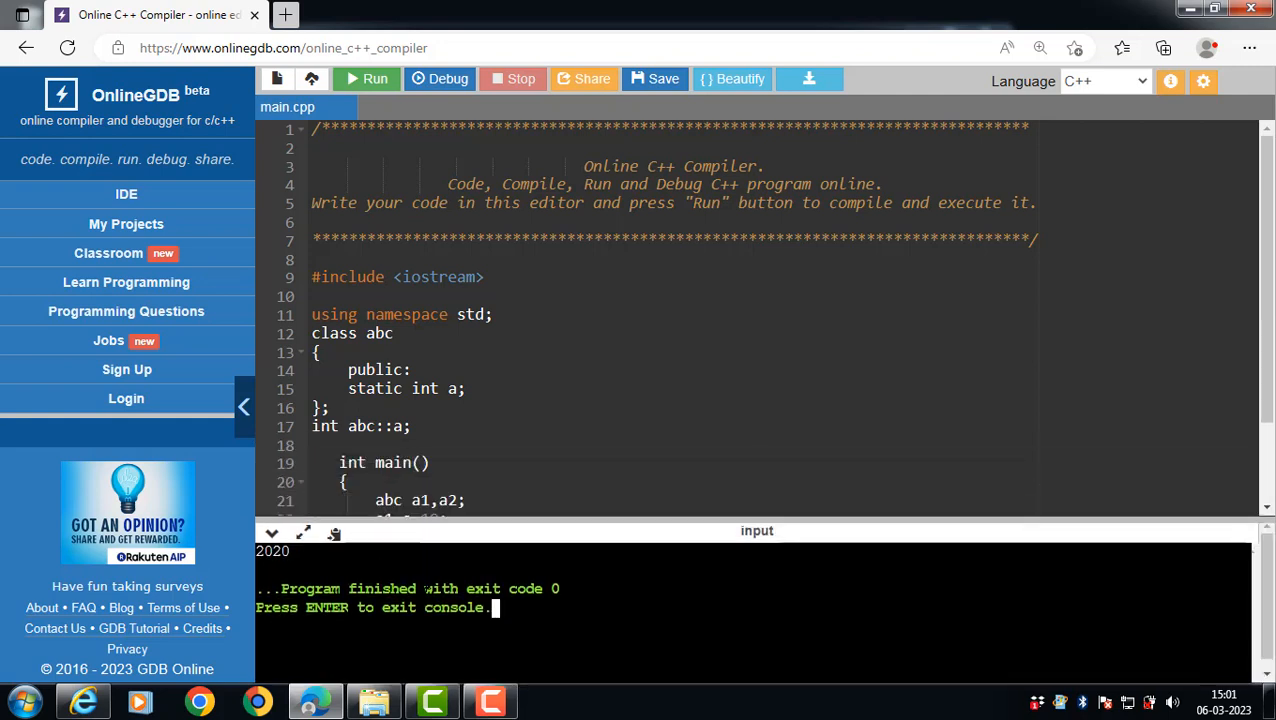
left_click_drag(424, 530, 424, 608)
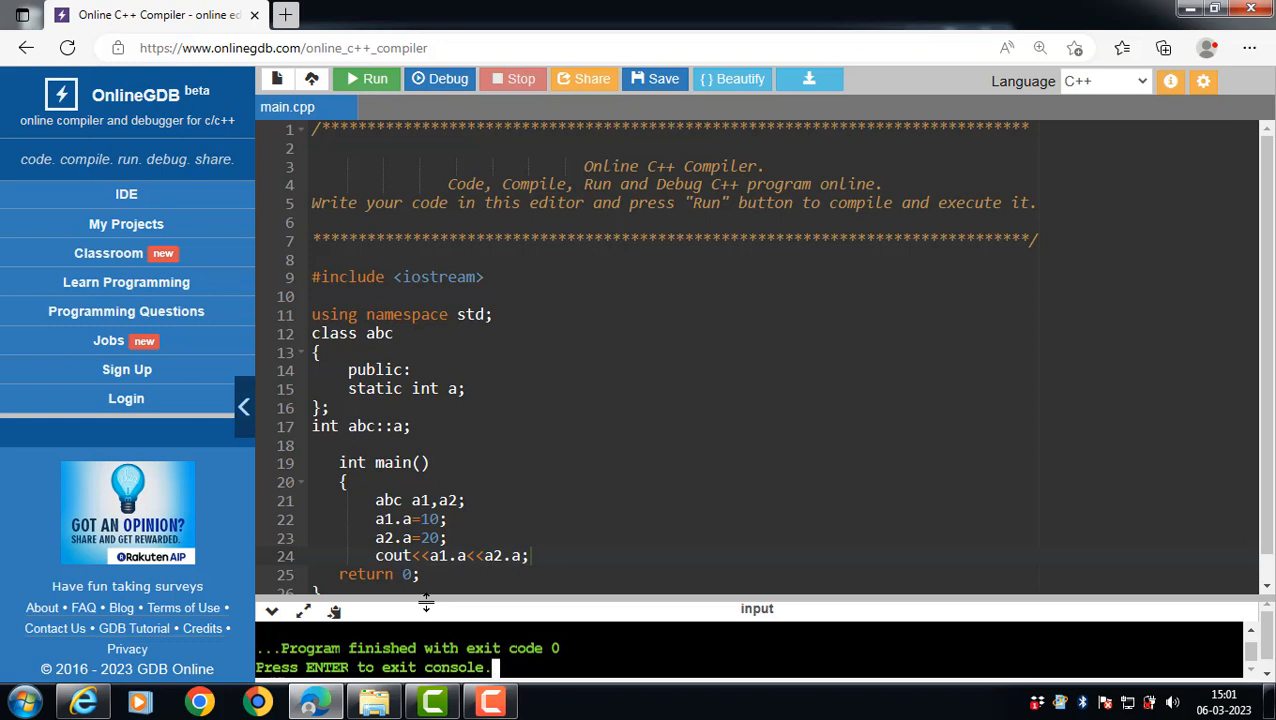
left_click_drag(424, 600, 424, 464)
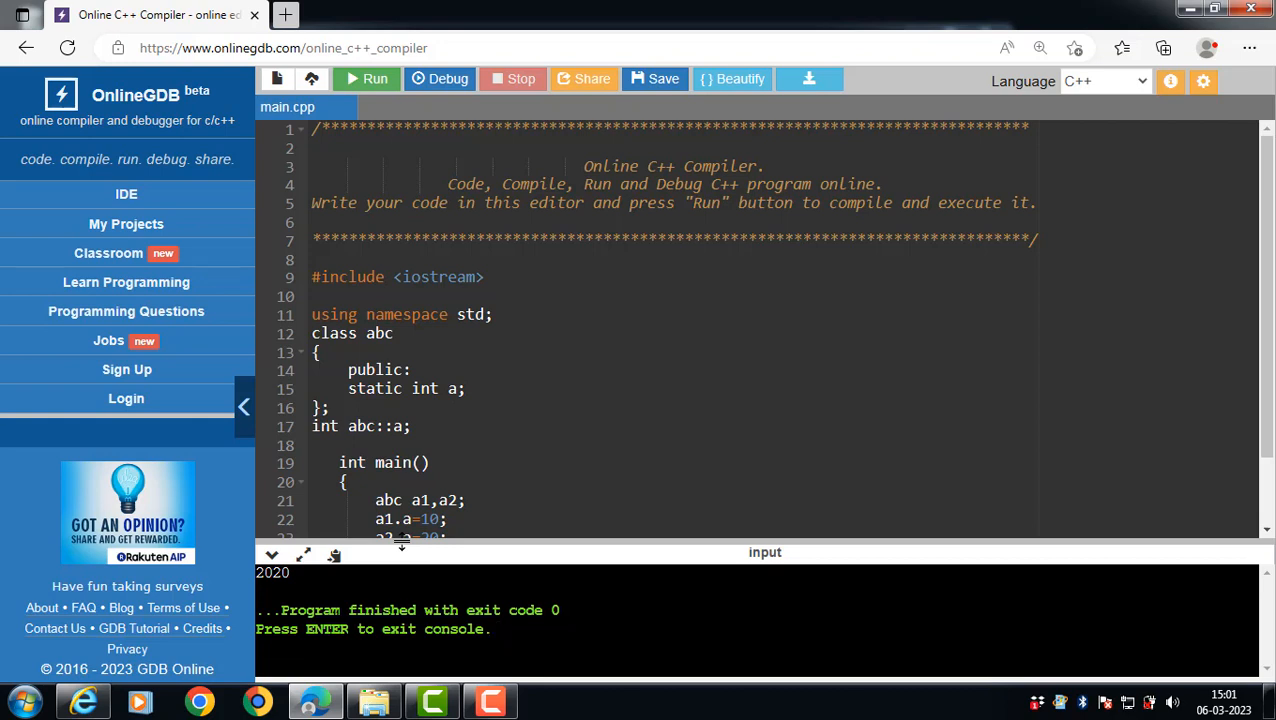
left_click(490, 628)
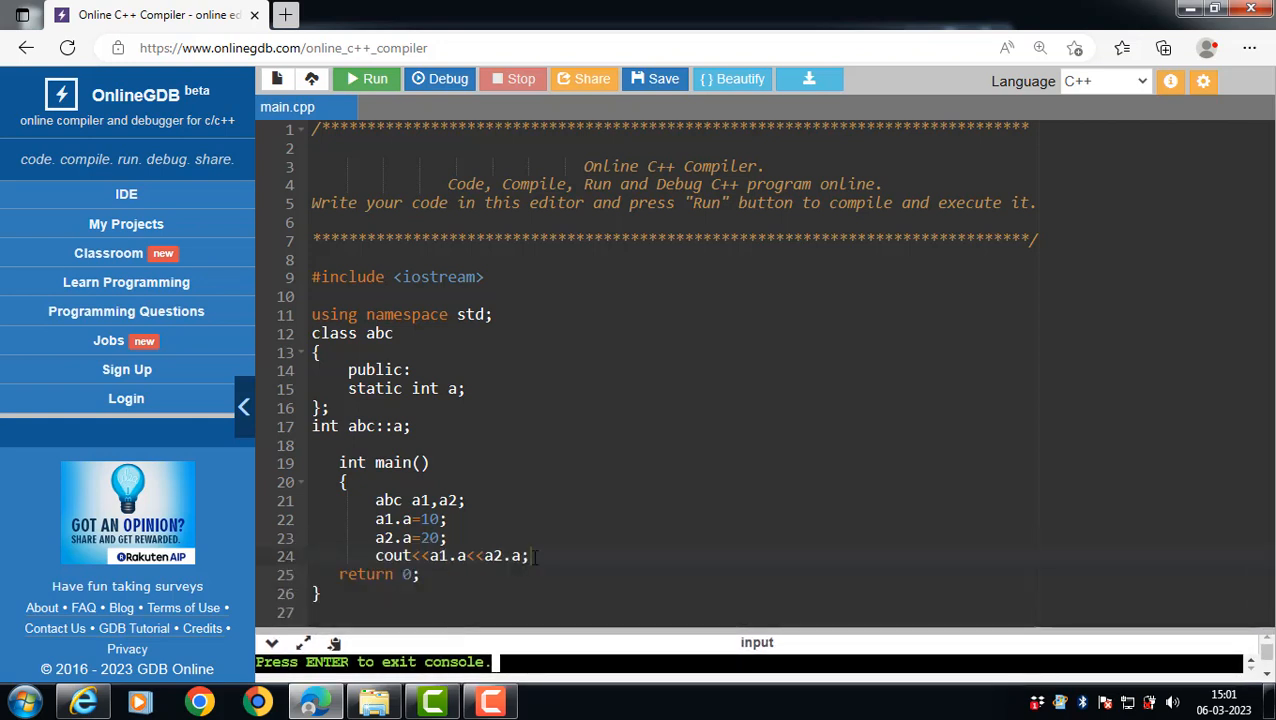
- Delete the four object-based statements from main
left_click_drag(376, 500, 528, 556)
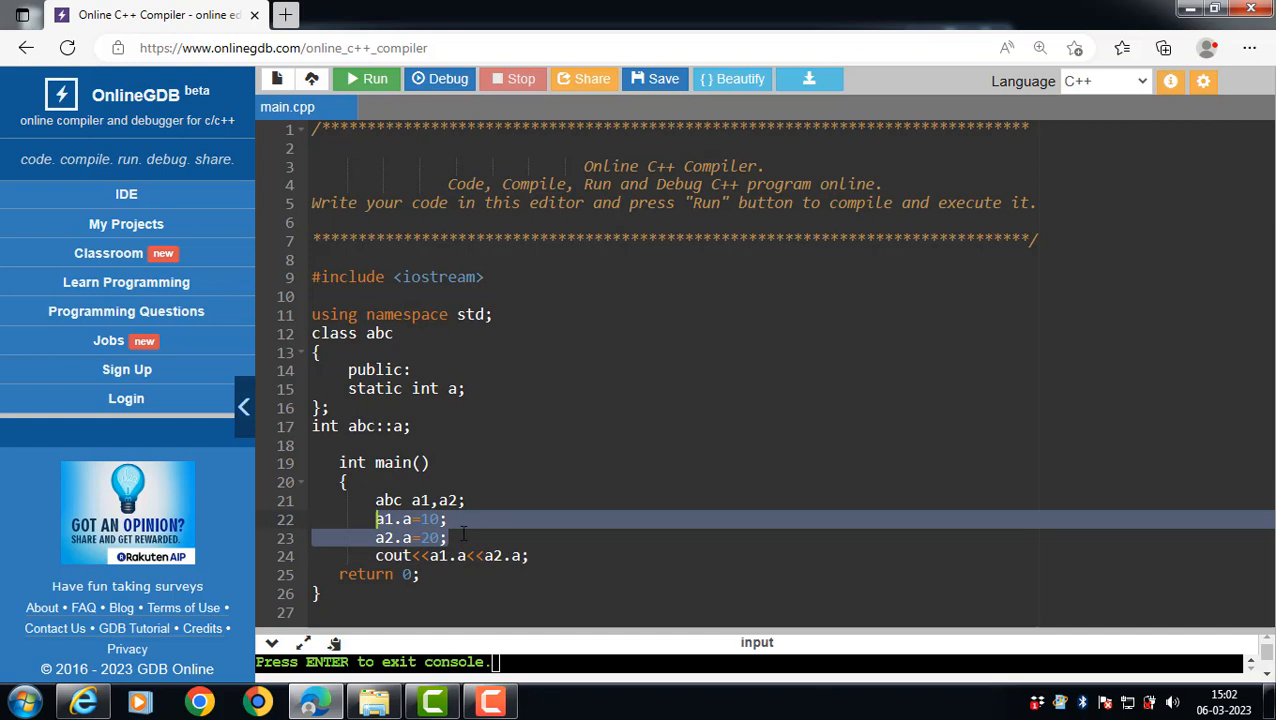
left_click(534, 556)
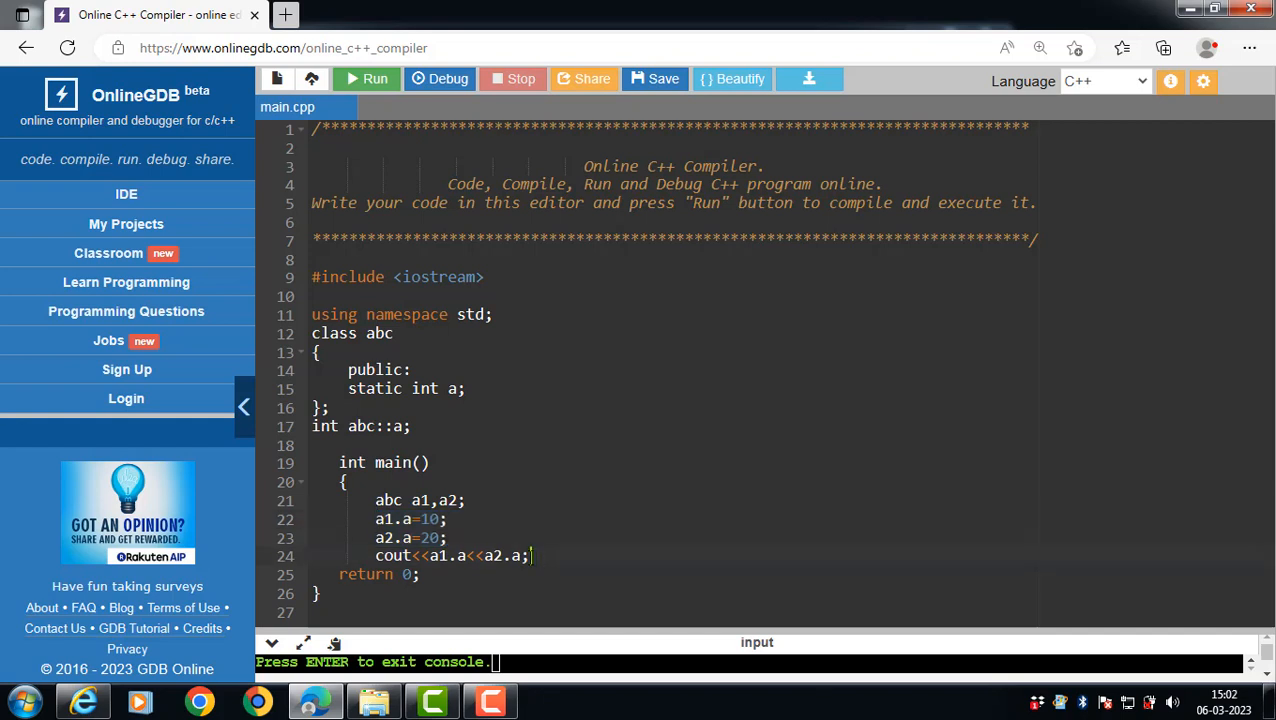
left_click_drag(376, 500, 532, 556)
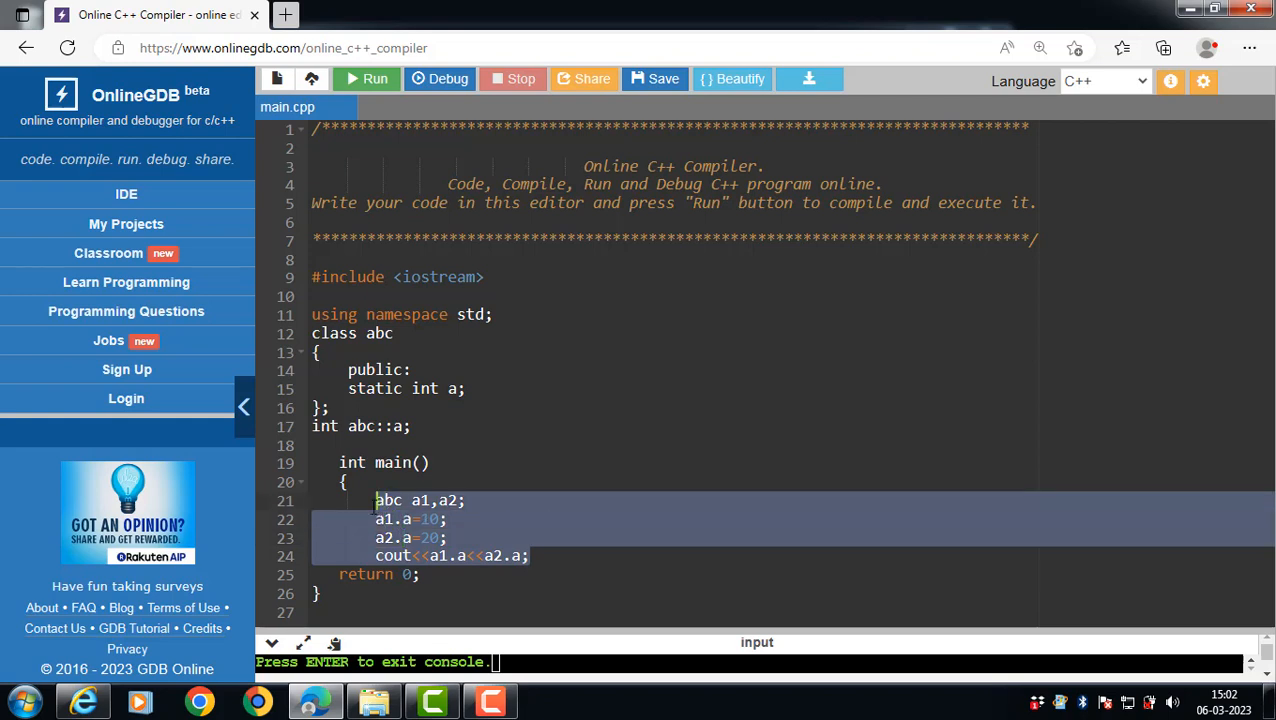
key("Delete")
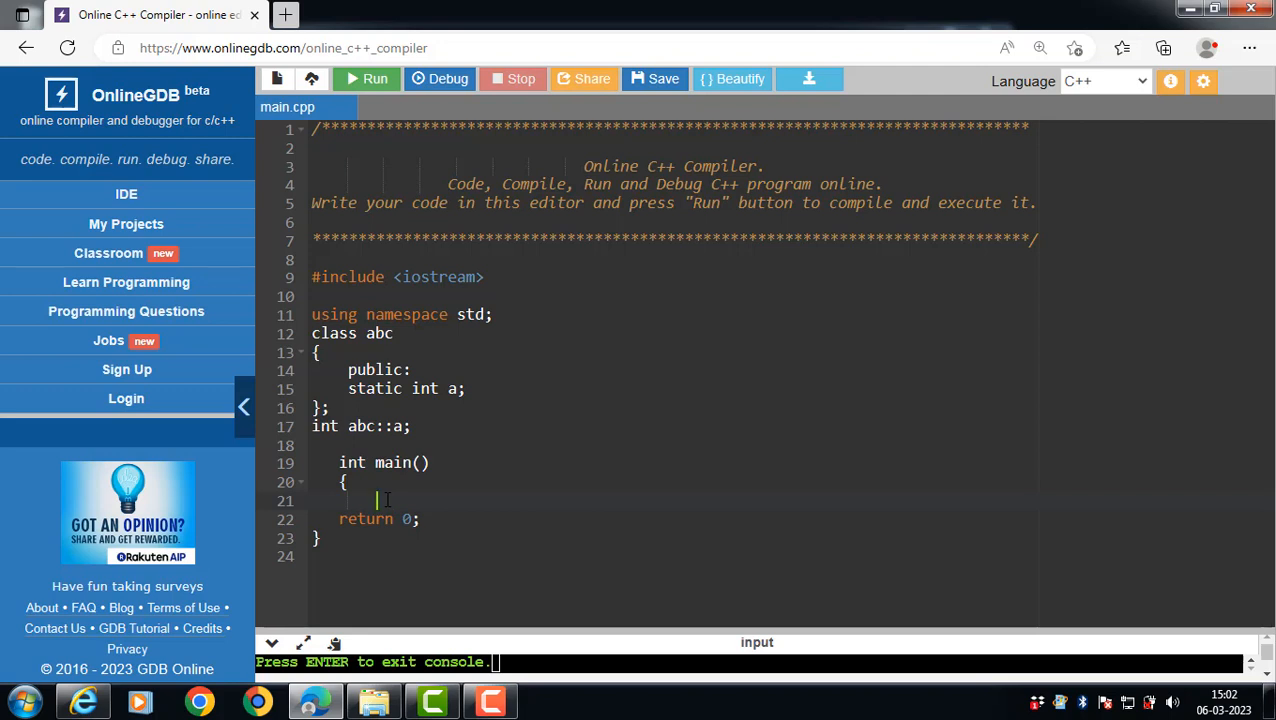
- Write cout<<abc::a; in main and run it, getting 0 in the console
type("abc")
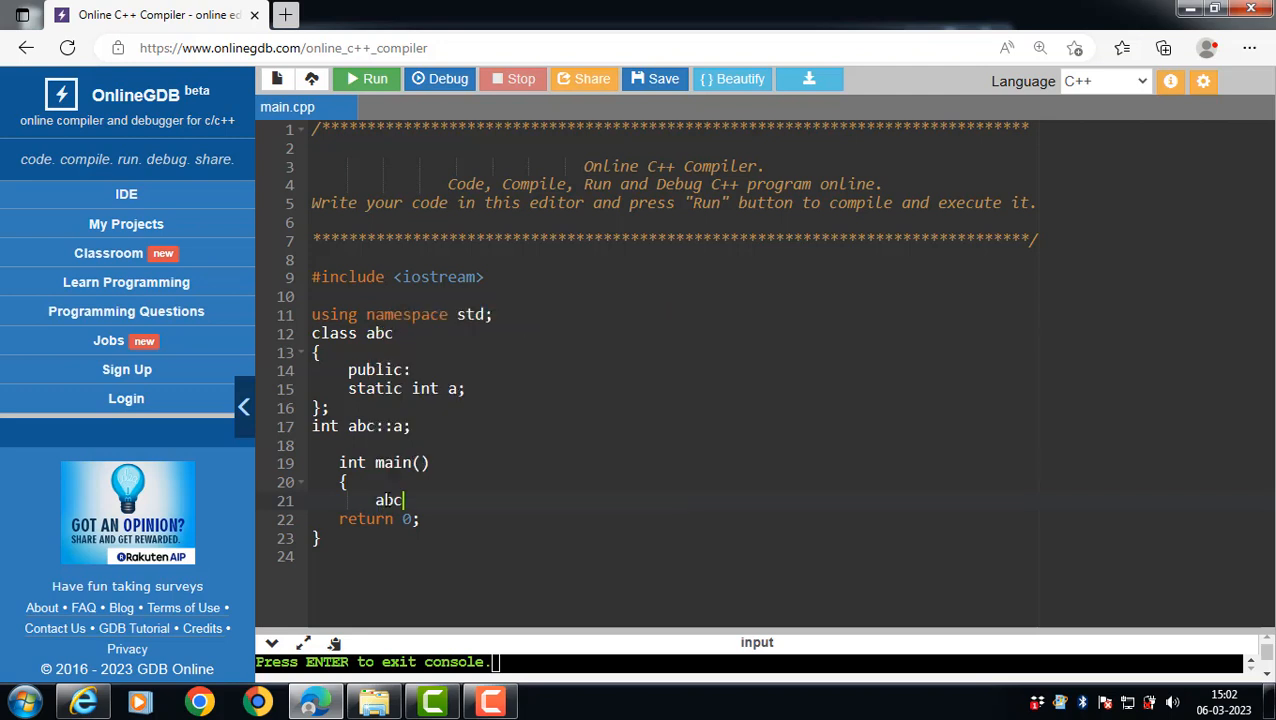
type(":")
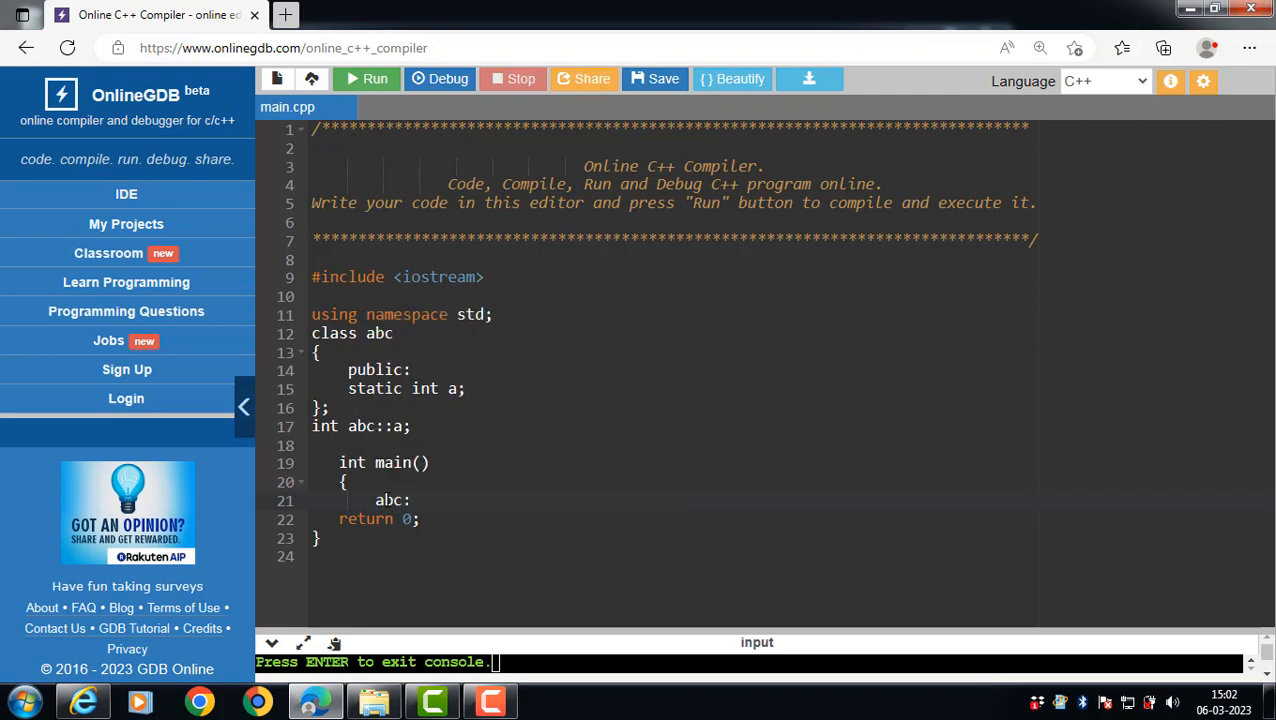
type(":")
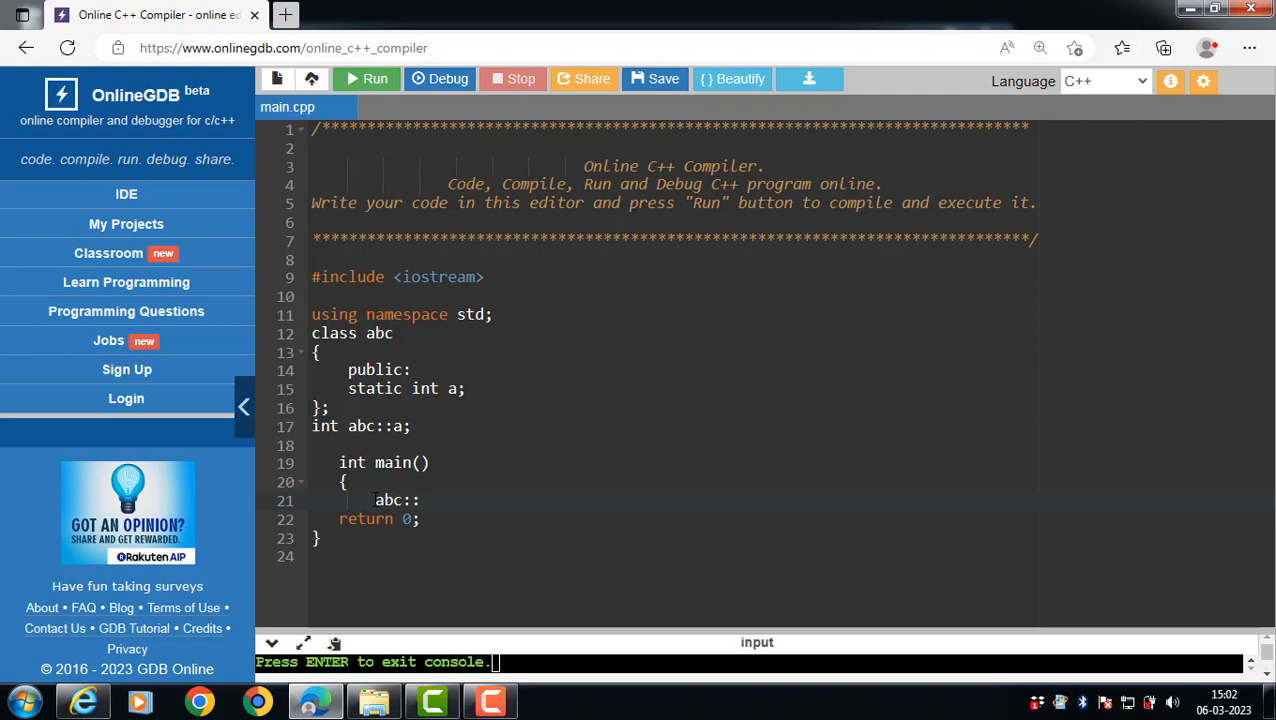
type("cout<<")
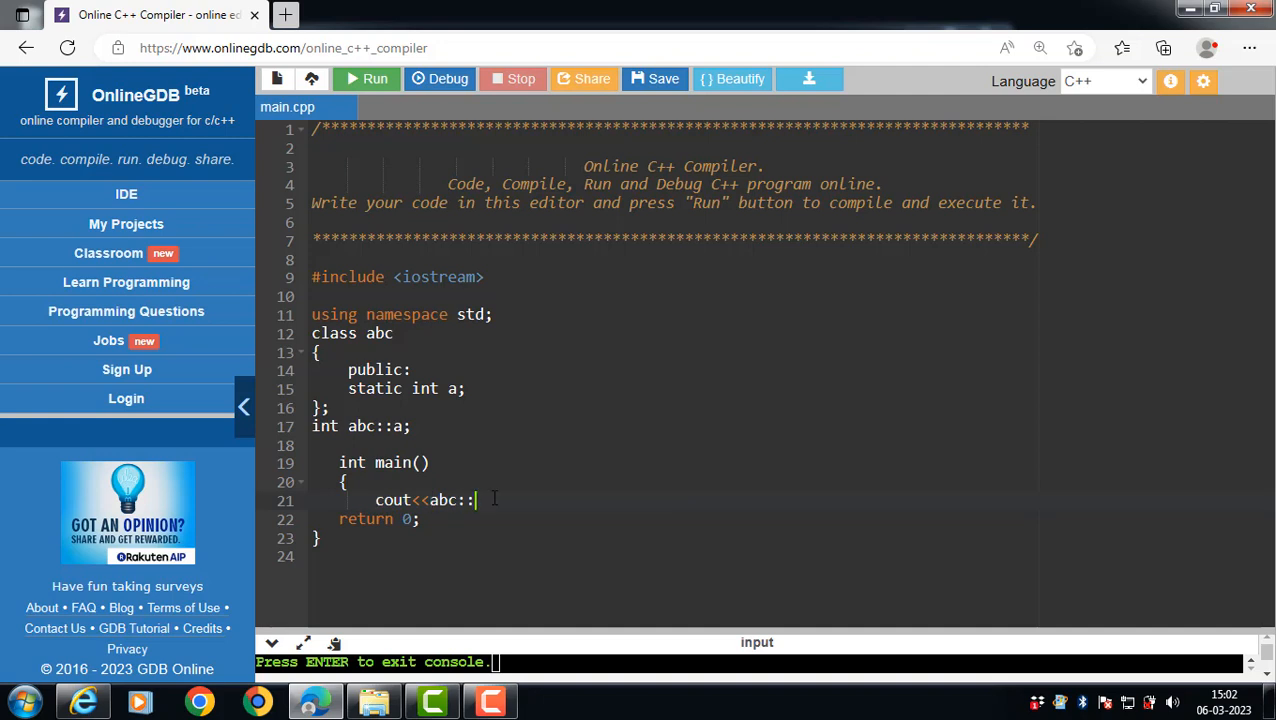
type("a;")
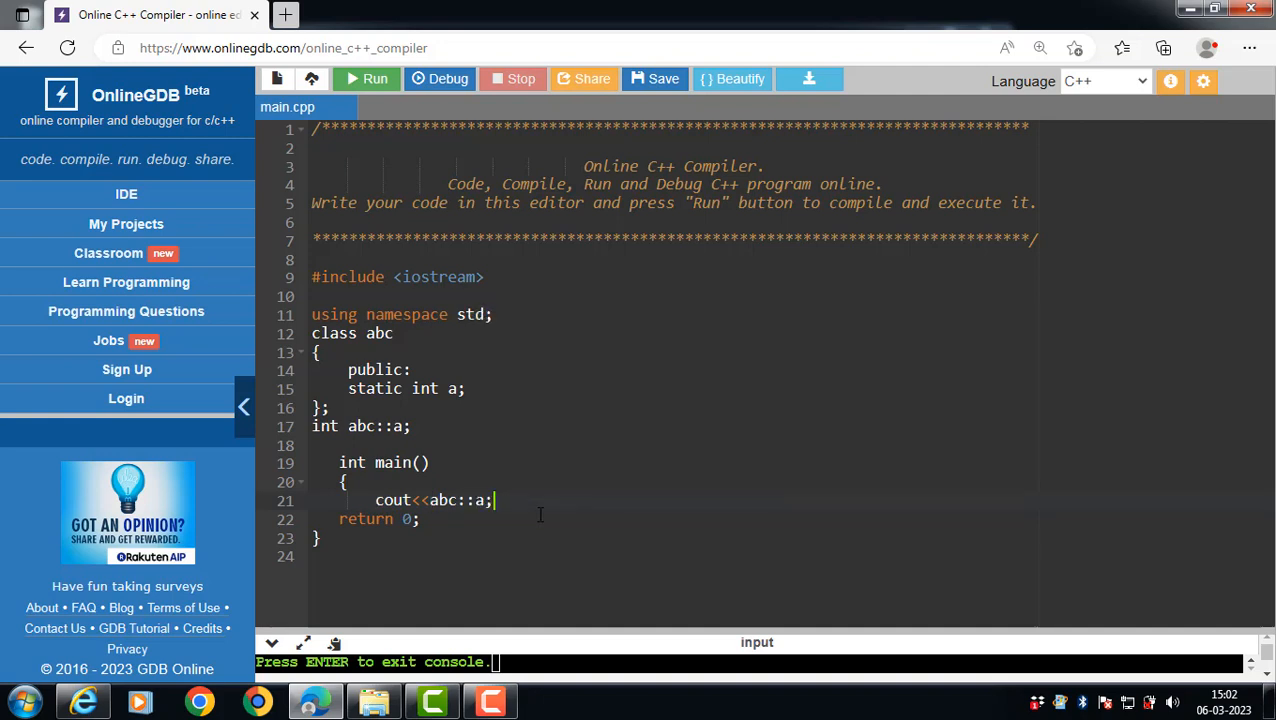
mouse_move(374, 80)
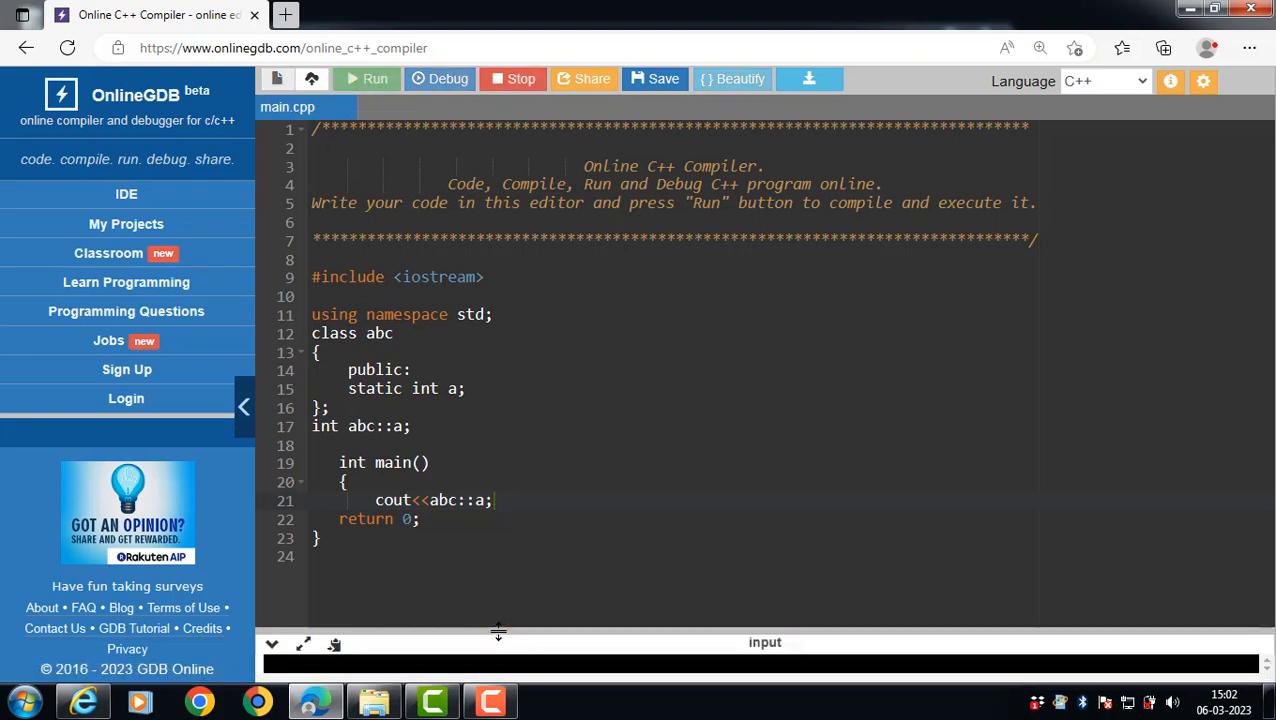
left_click(376, 80)
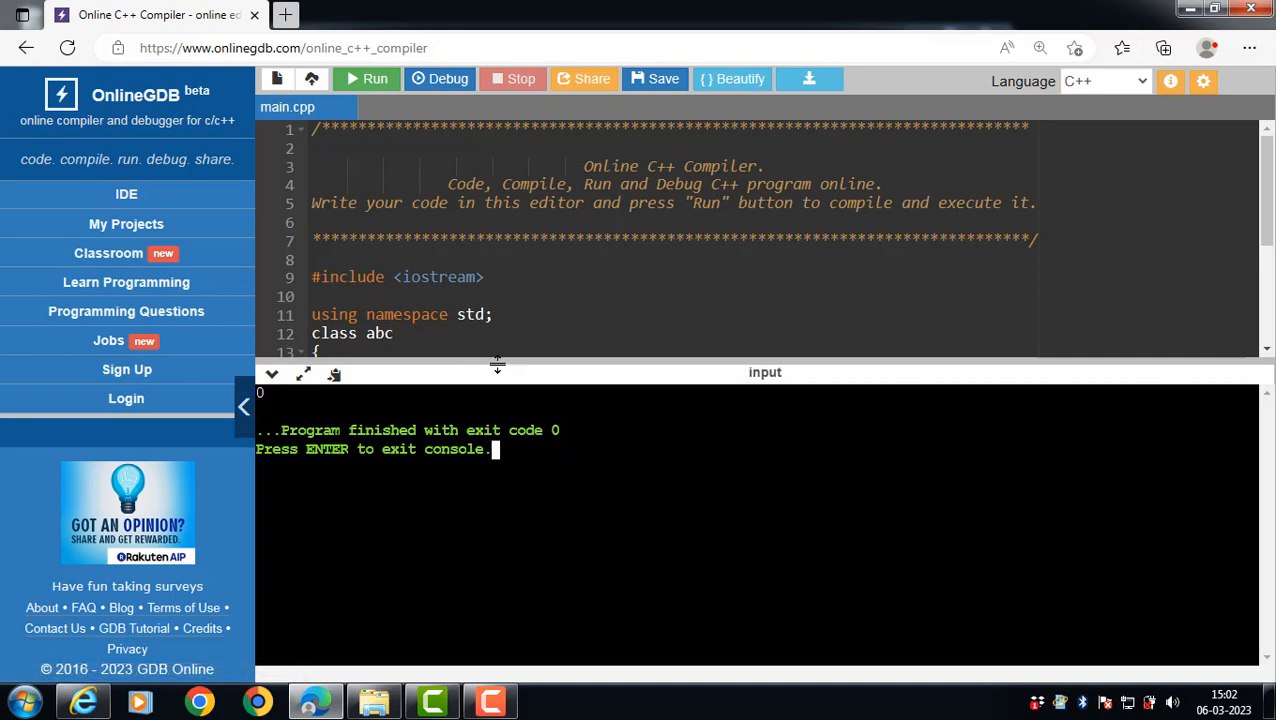
left_click_drag(496, 362, 480, 472)
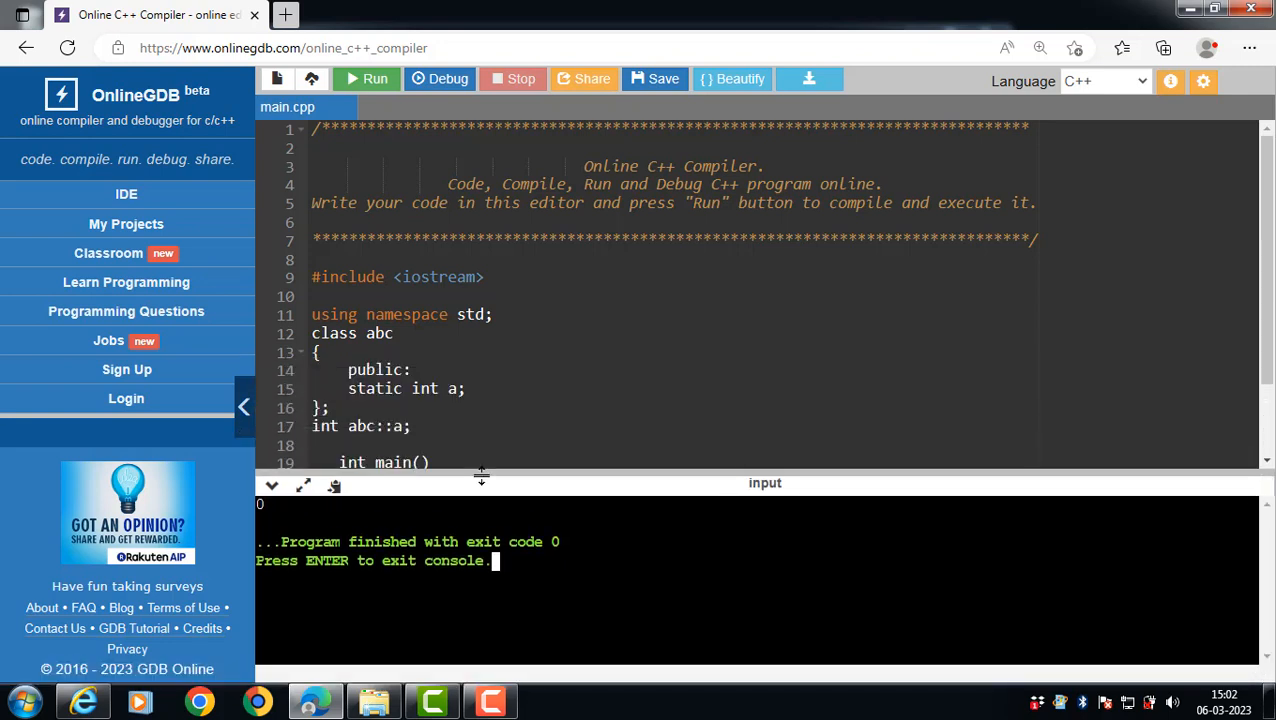
left_click_drag(480, 476, 474, 518)
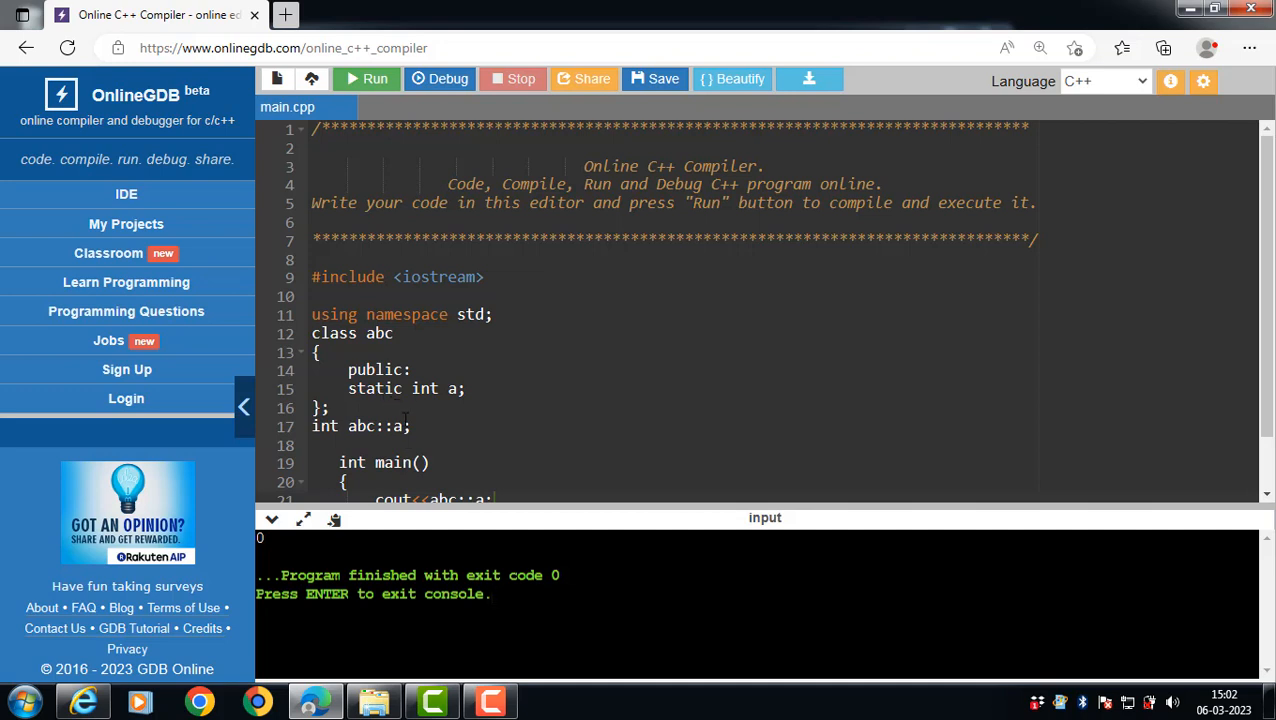
- Initialise the definition as int abc::a=10; and hide the output area
type("10")
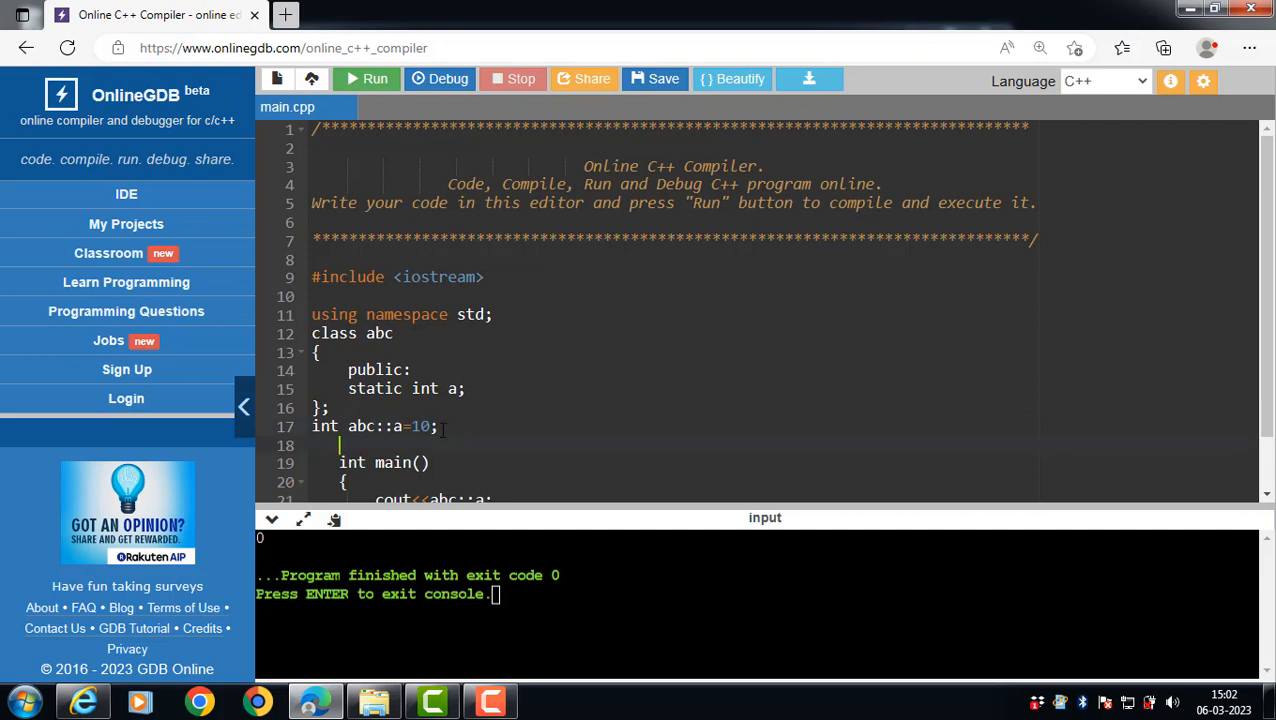
left_click(366, 80)
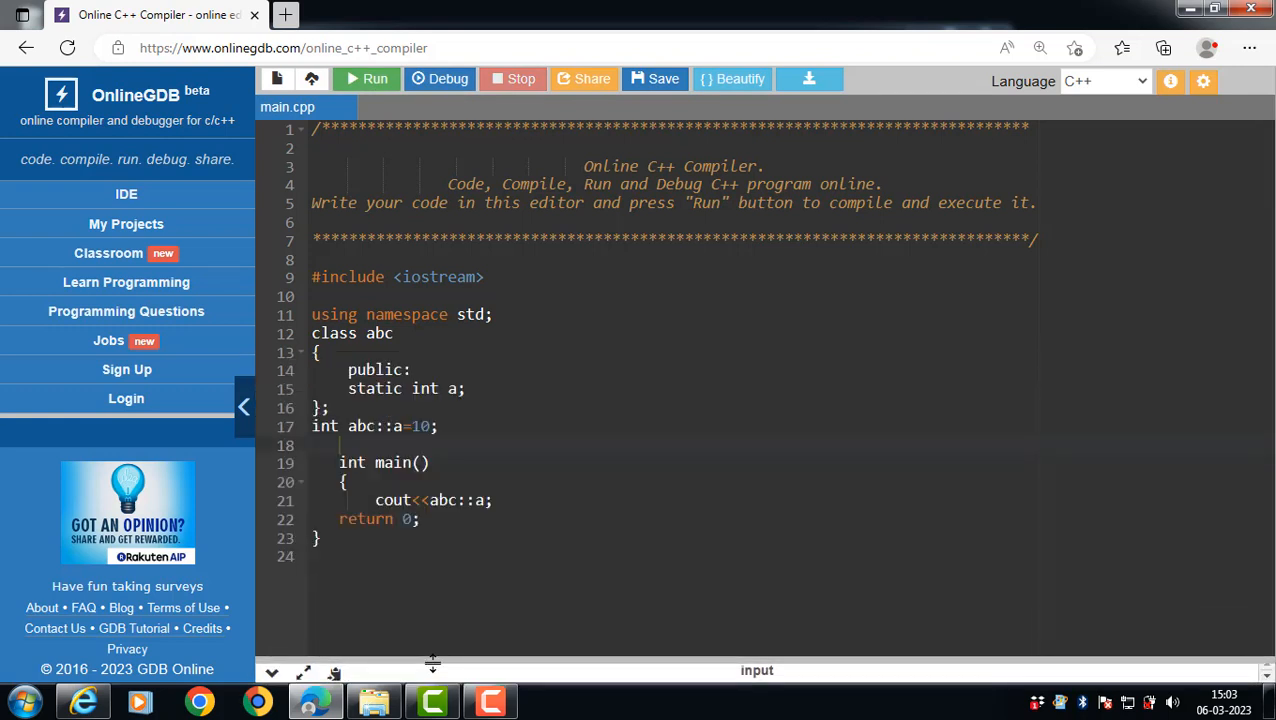
mouse_move(470, 662)
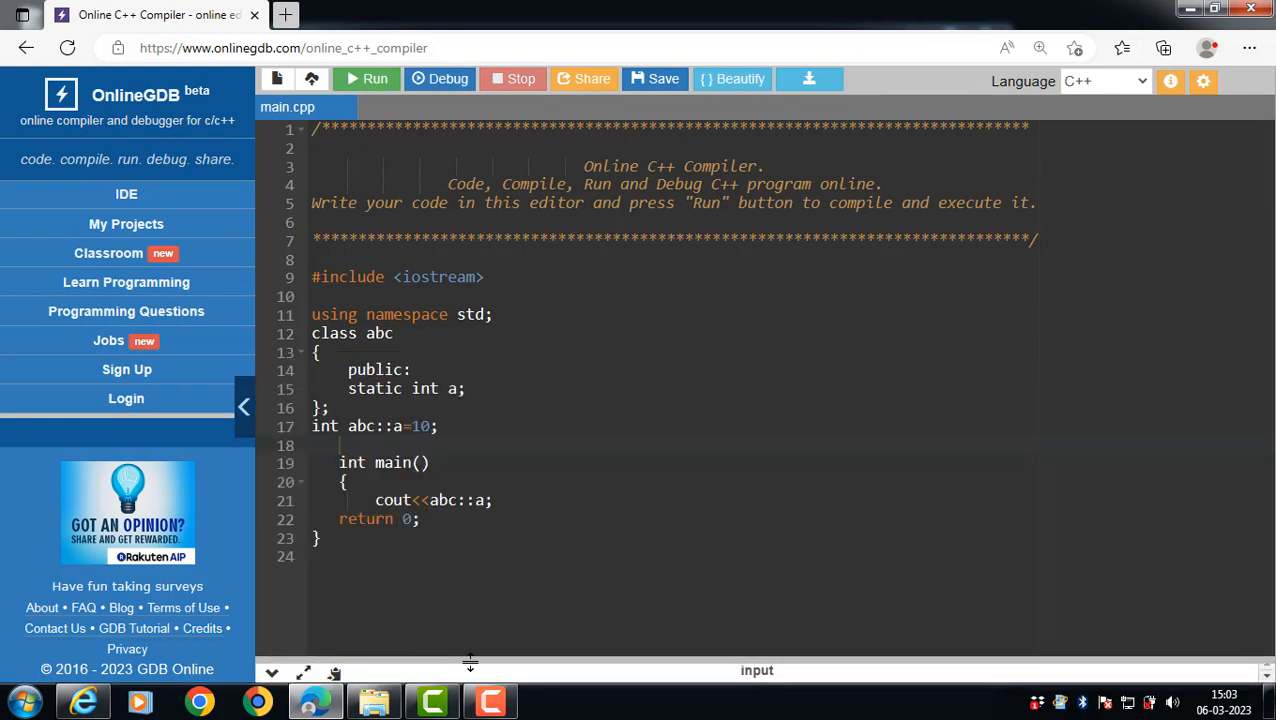